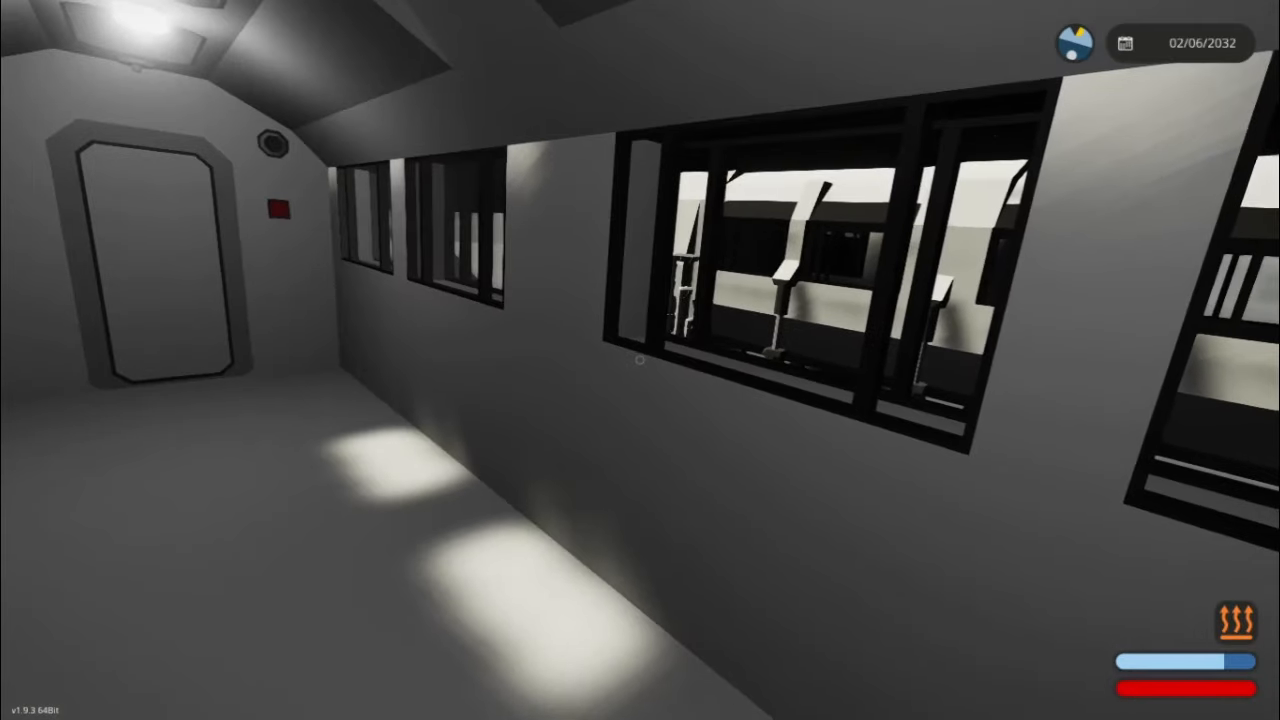
mouse_move(640, 360)
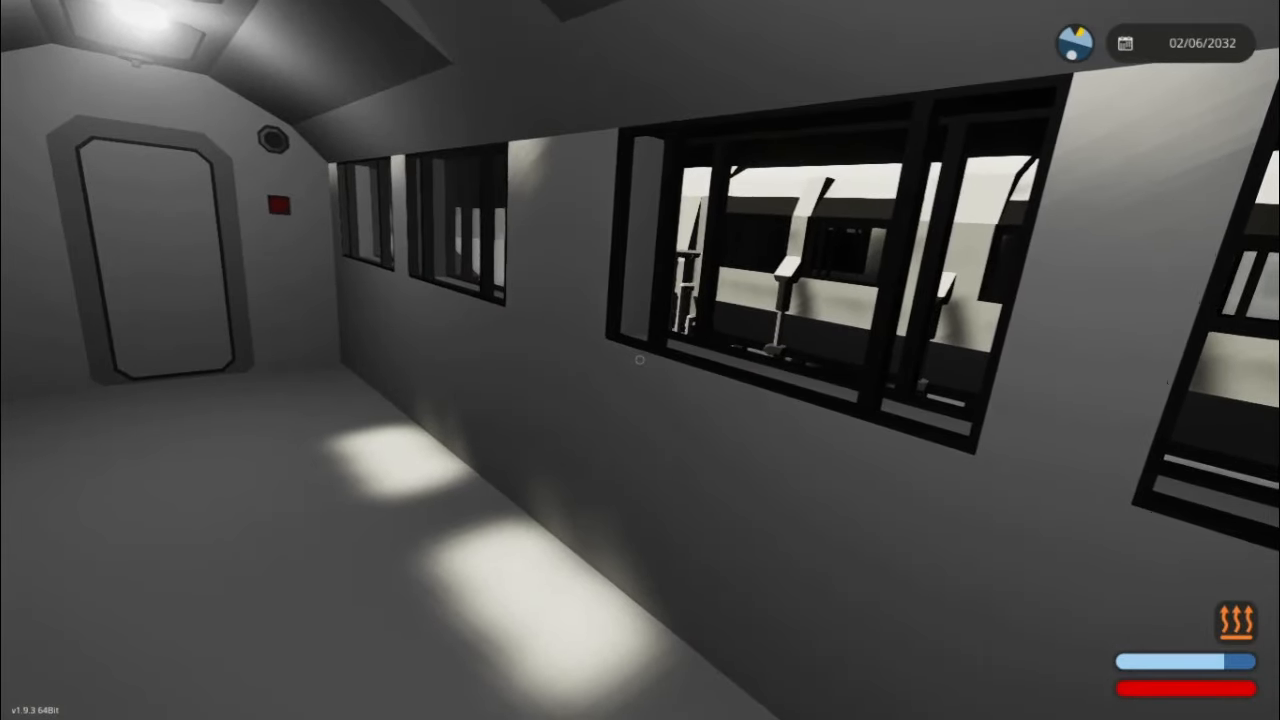
mouse_move(640, 360)
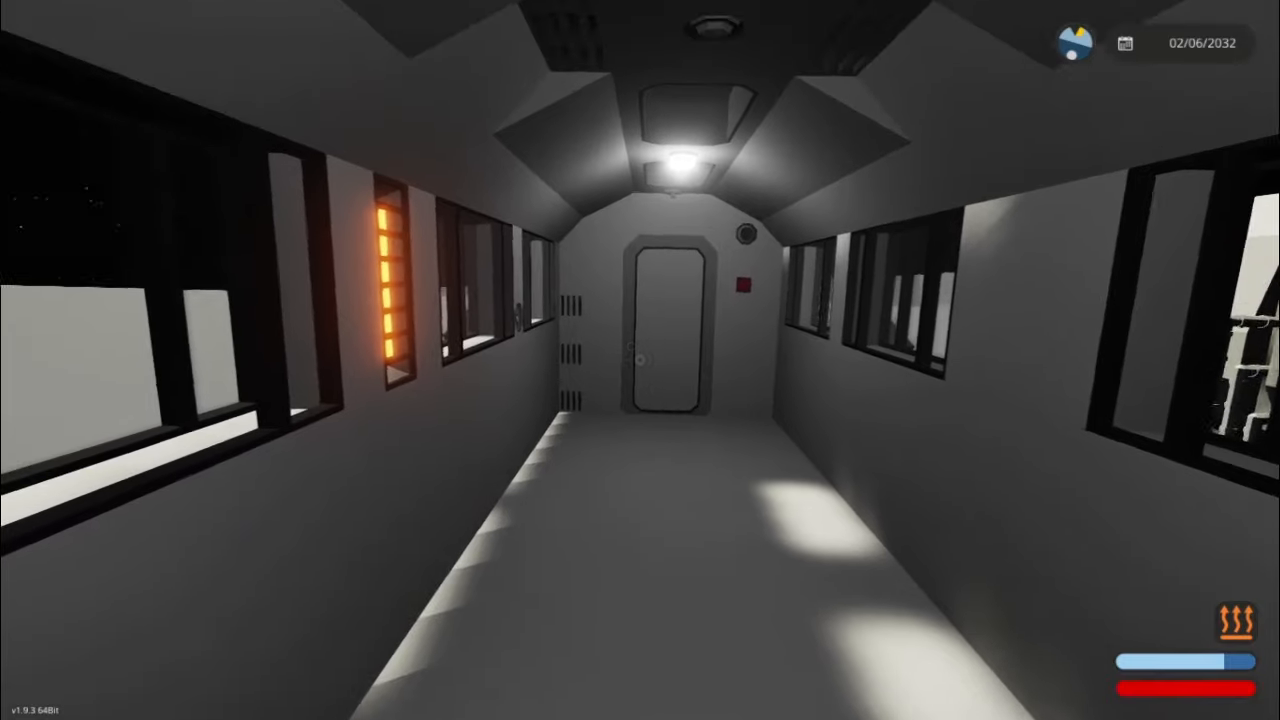
mouse_move(640, 360)
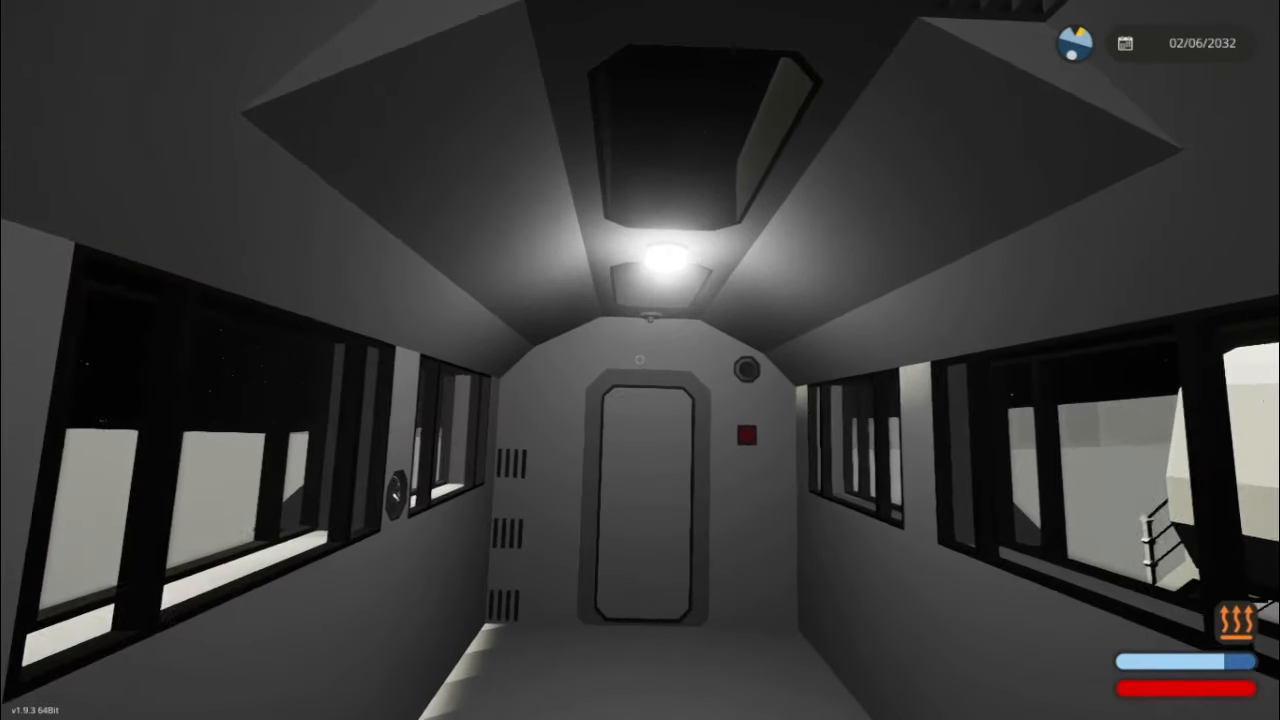
mouse_move(640, 360)
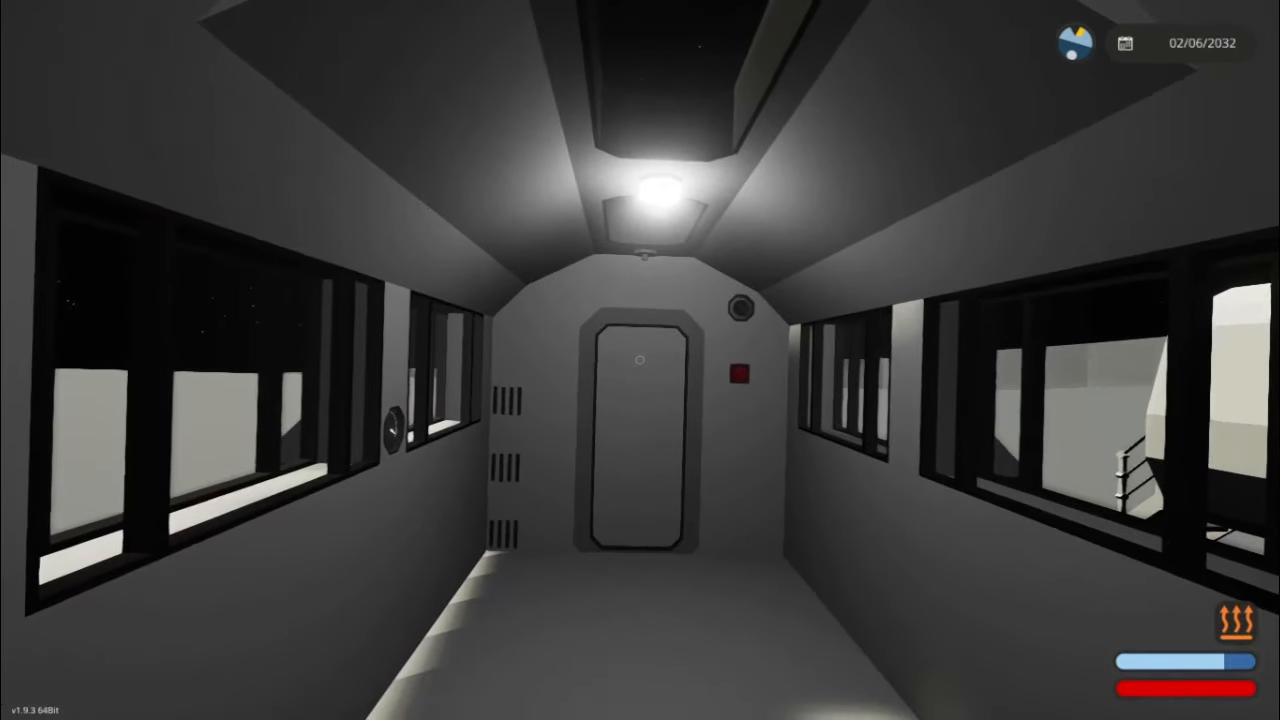
mouse_move(640, 360)
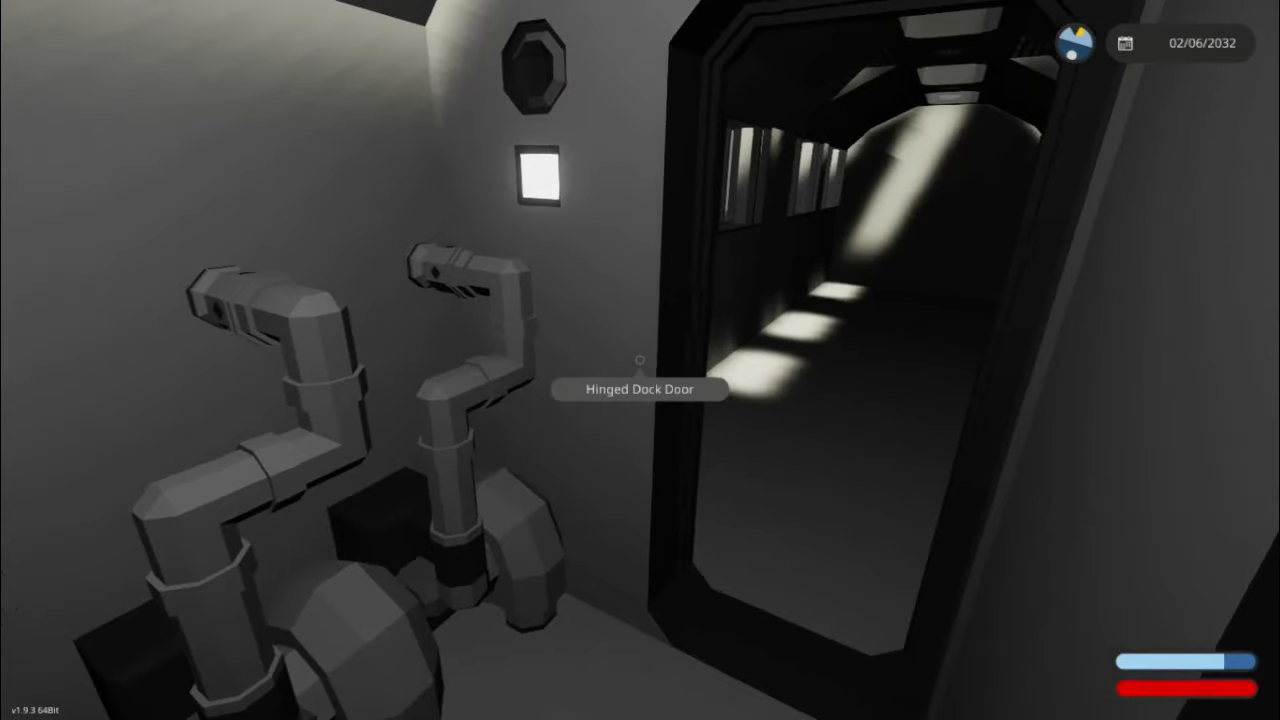
mouse_move(640, 360)
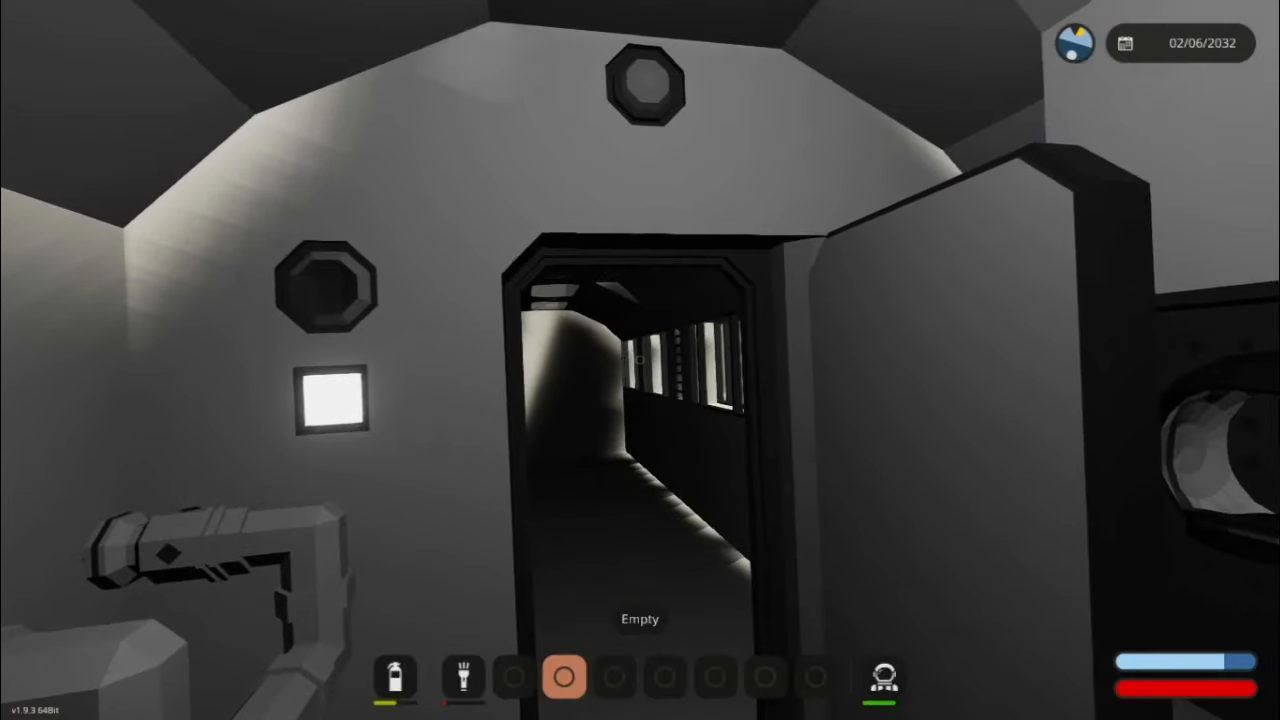
mouse_move(640, 360)
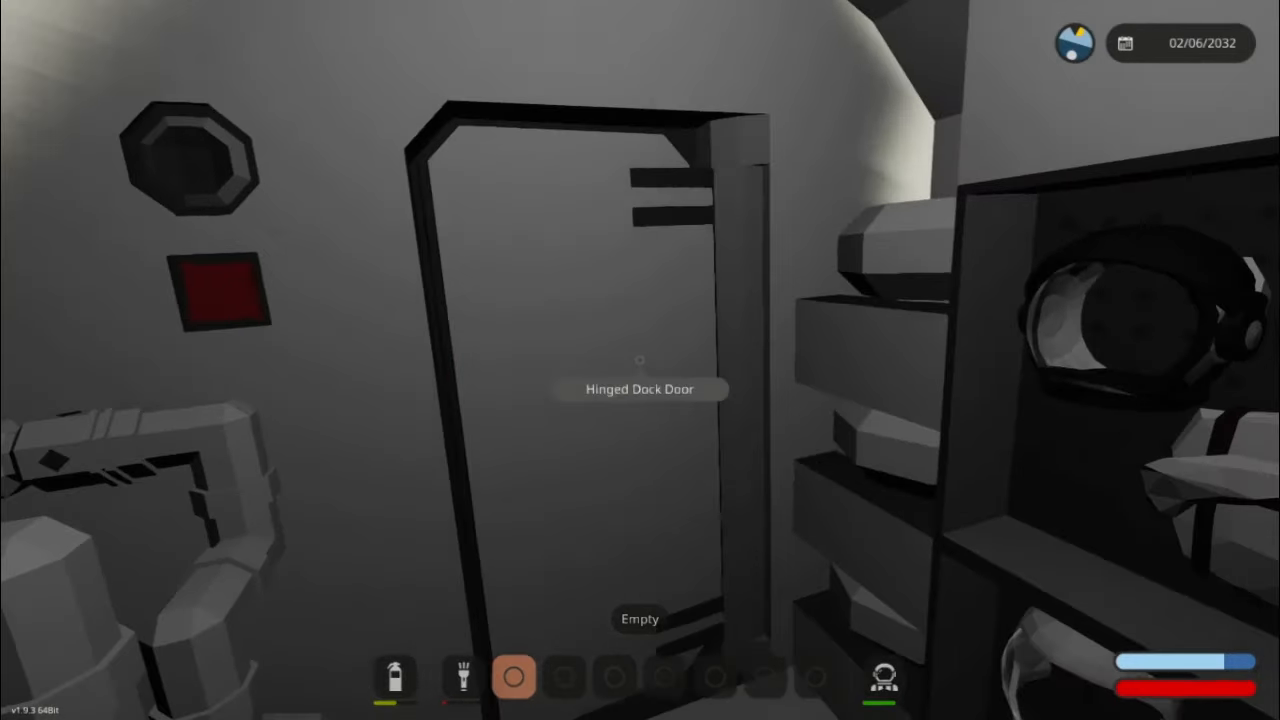
mouse_move(640, 360)
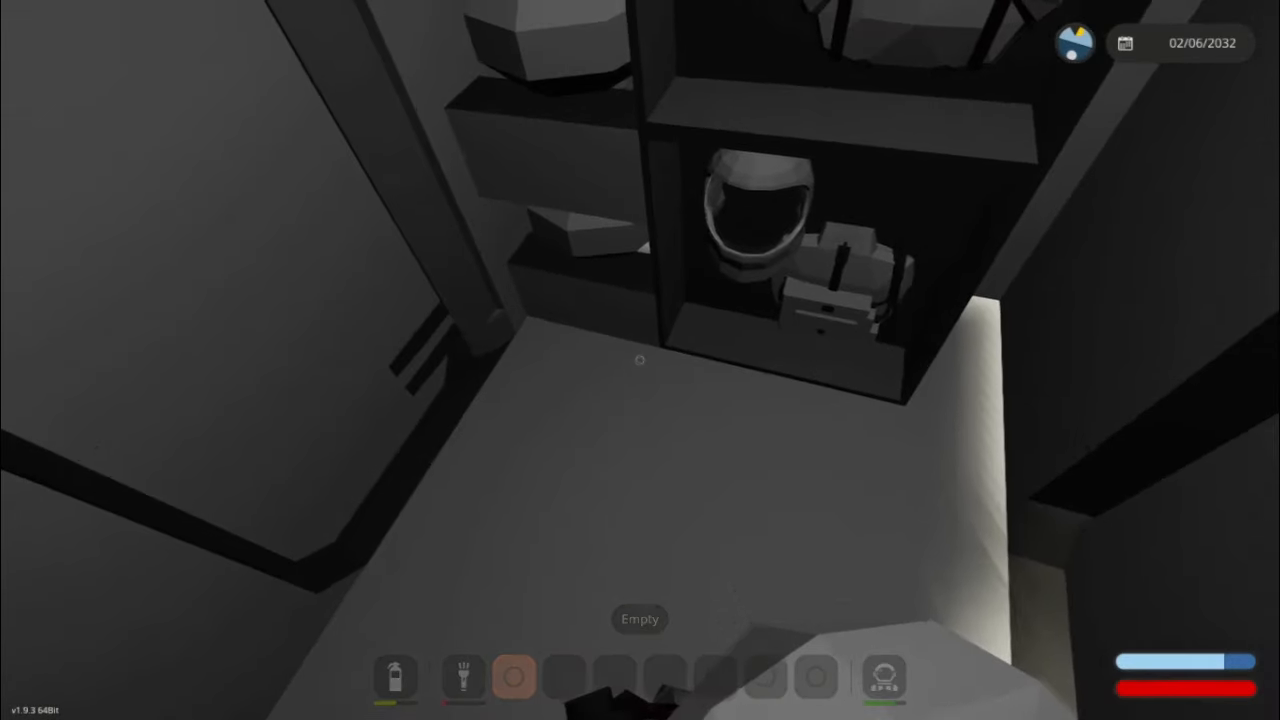
mouse_move(640, 360)
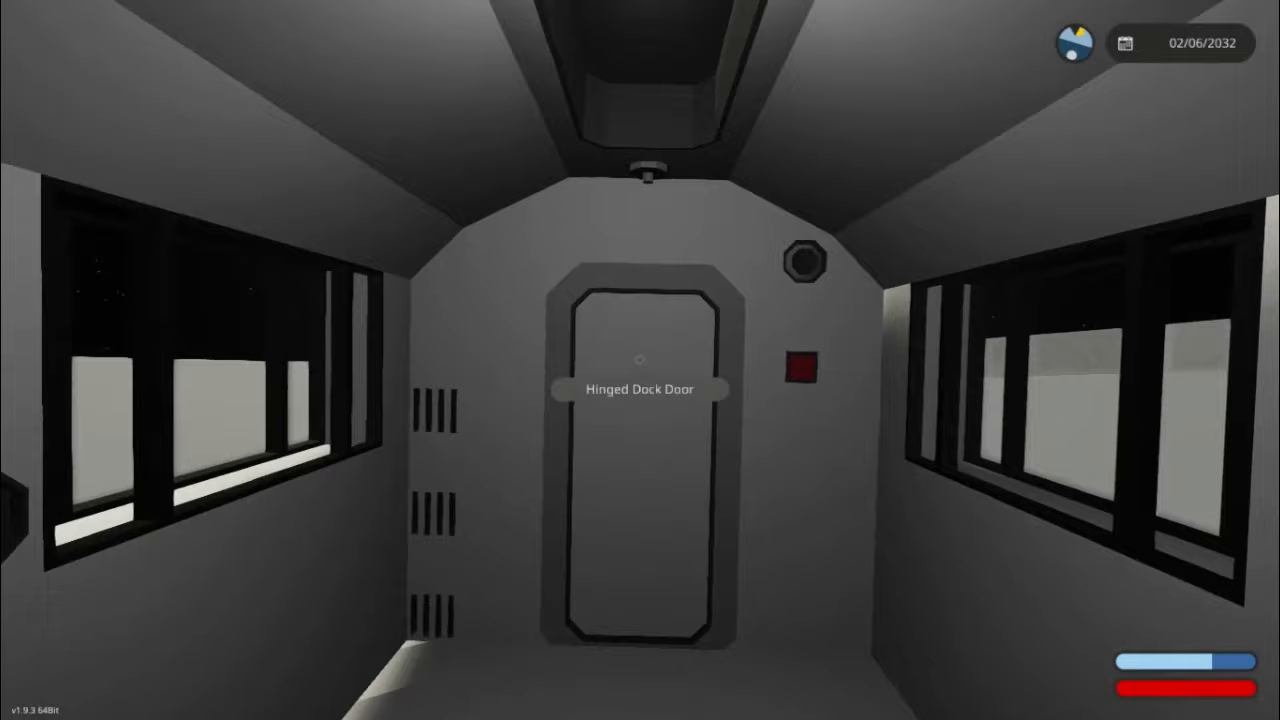
mouse_move(640, 360)
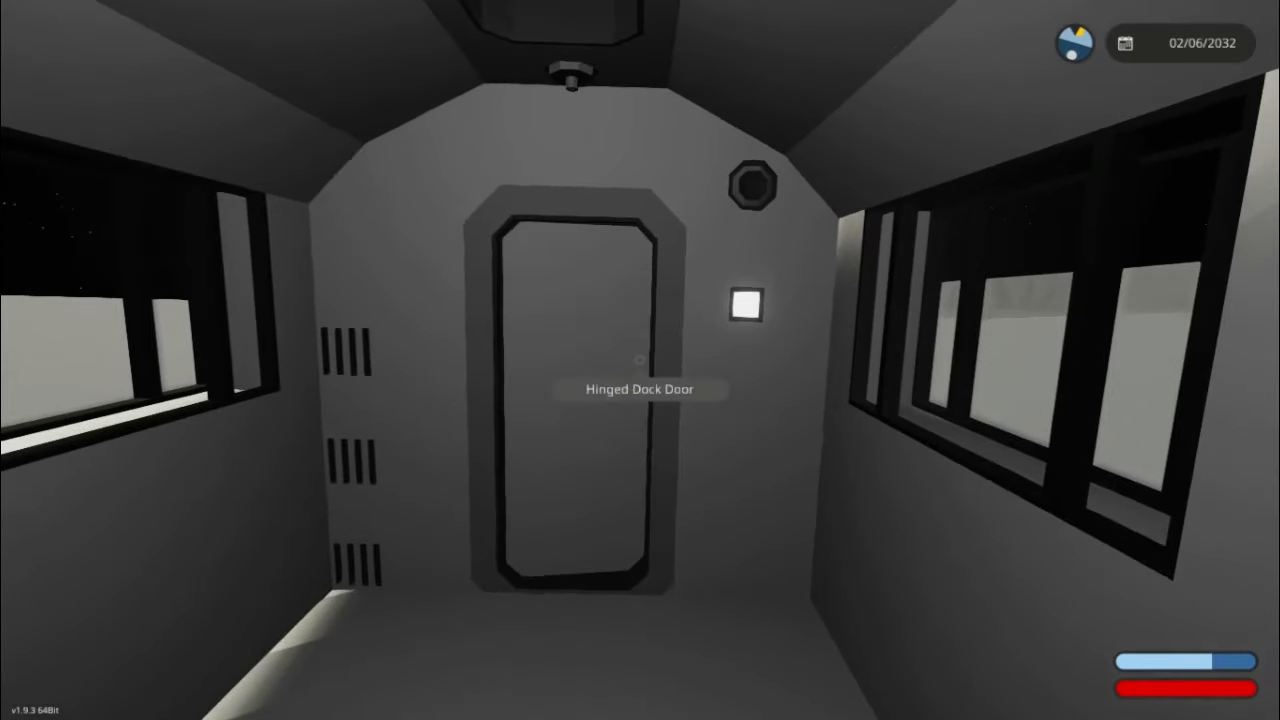
mouse_move(640, 360)
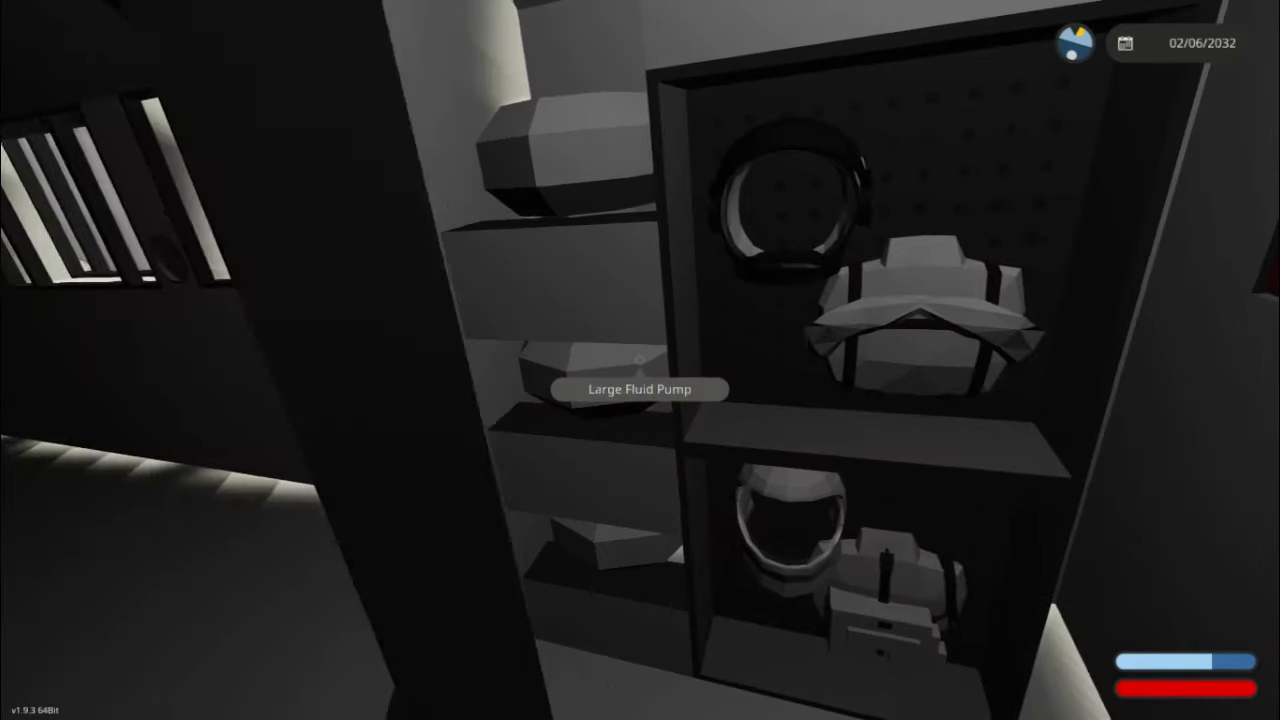
mouse_move(640, 360)
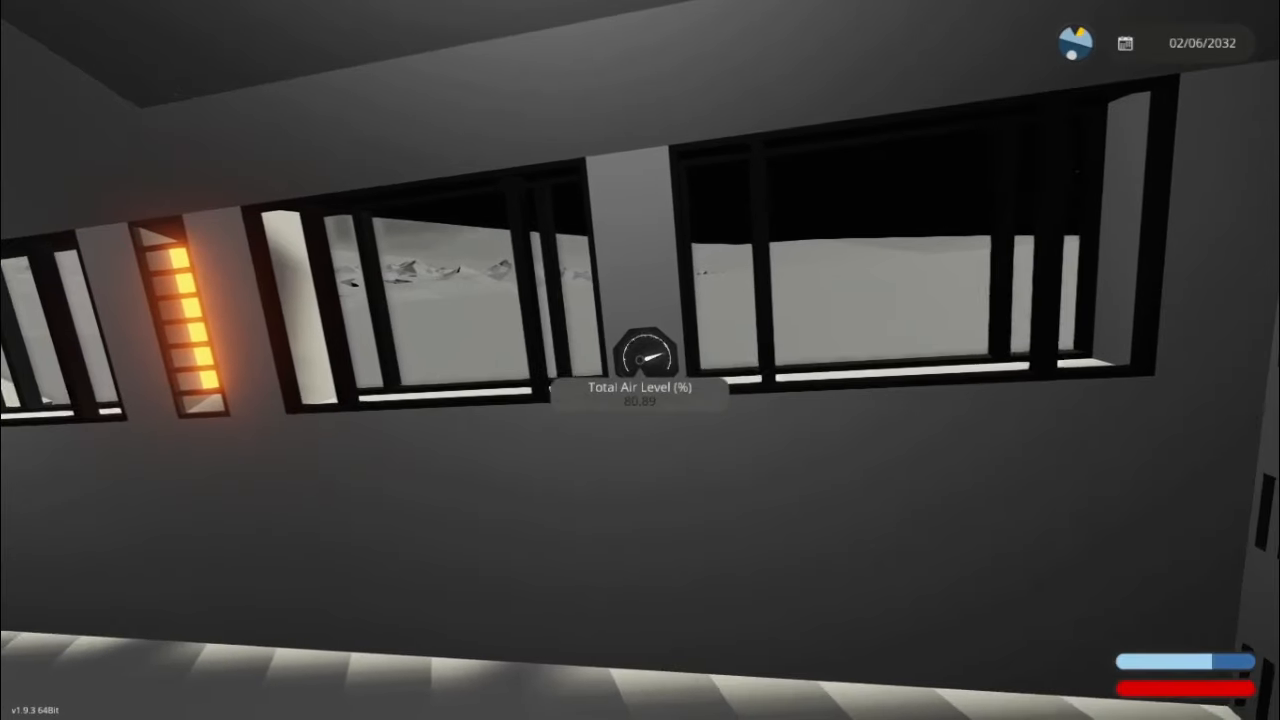
mouse_move(640, 360)
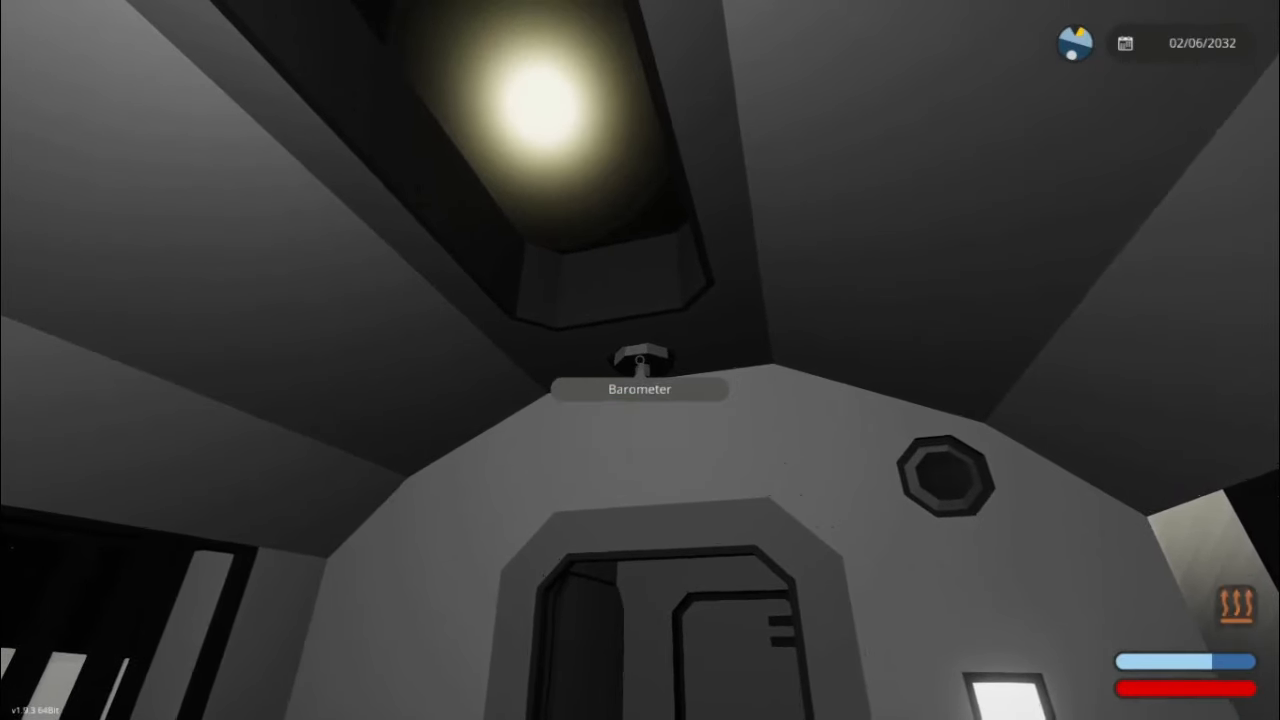
mouse_move(640, 360)
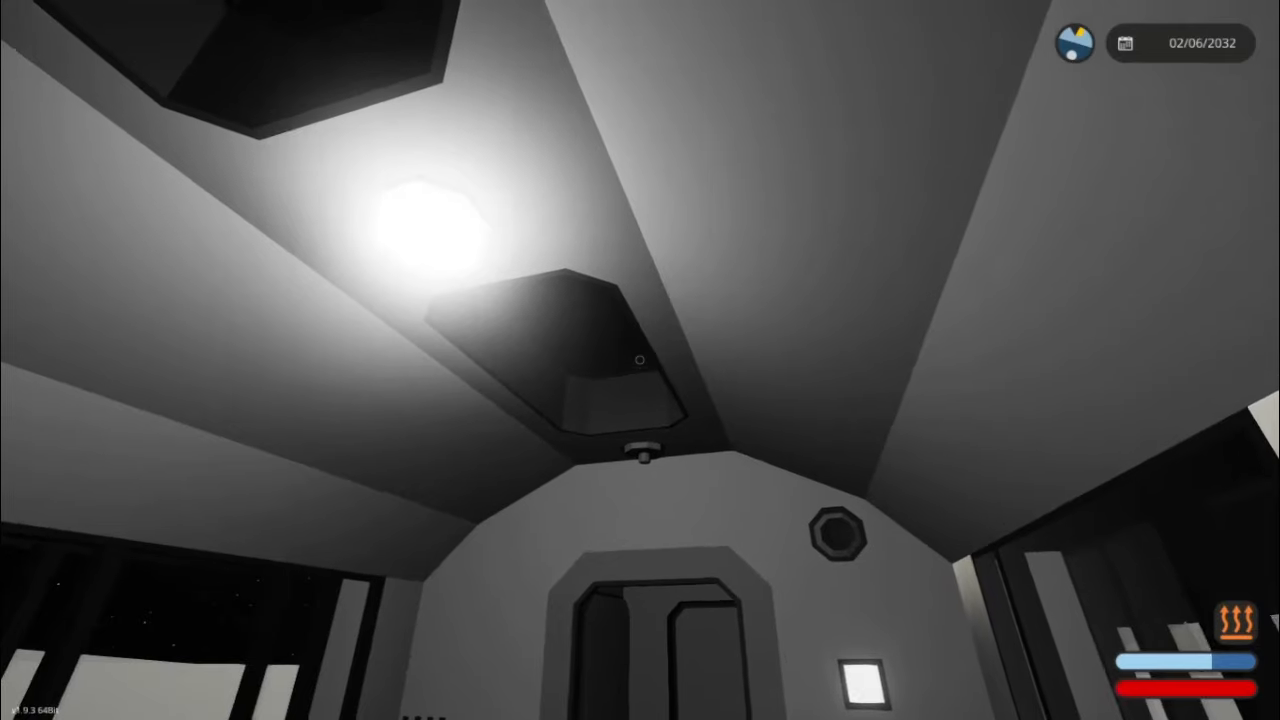
mouse_move(640, 360)
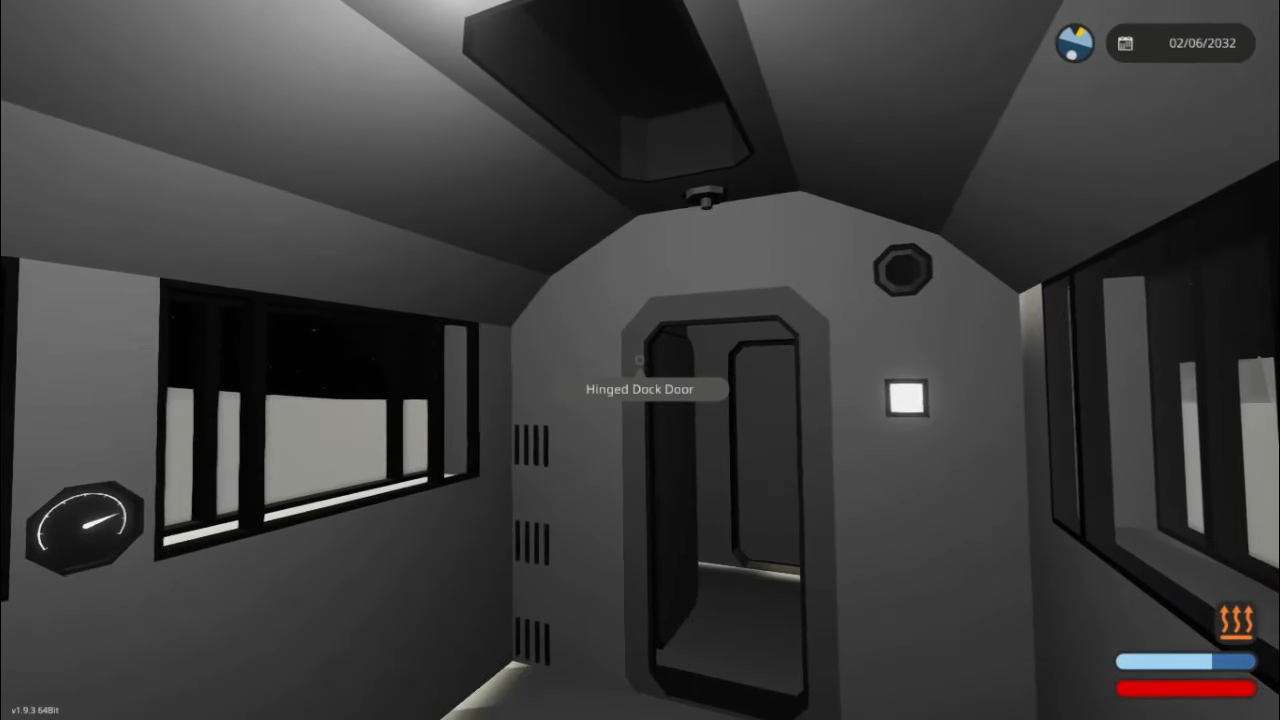
mouse_move(640, 360)
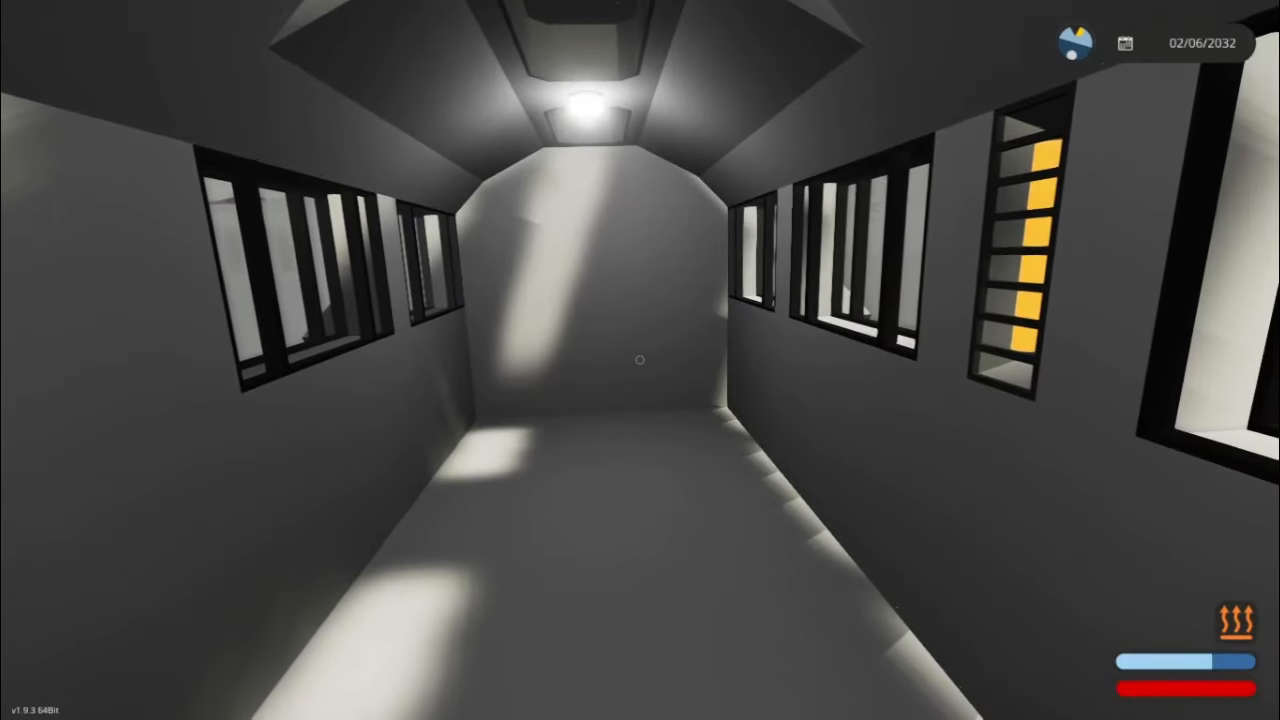
mouse_move(640, 360)
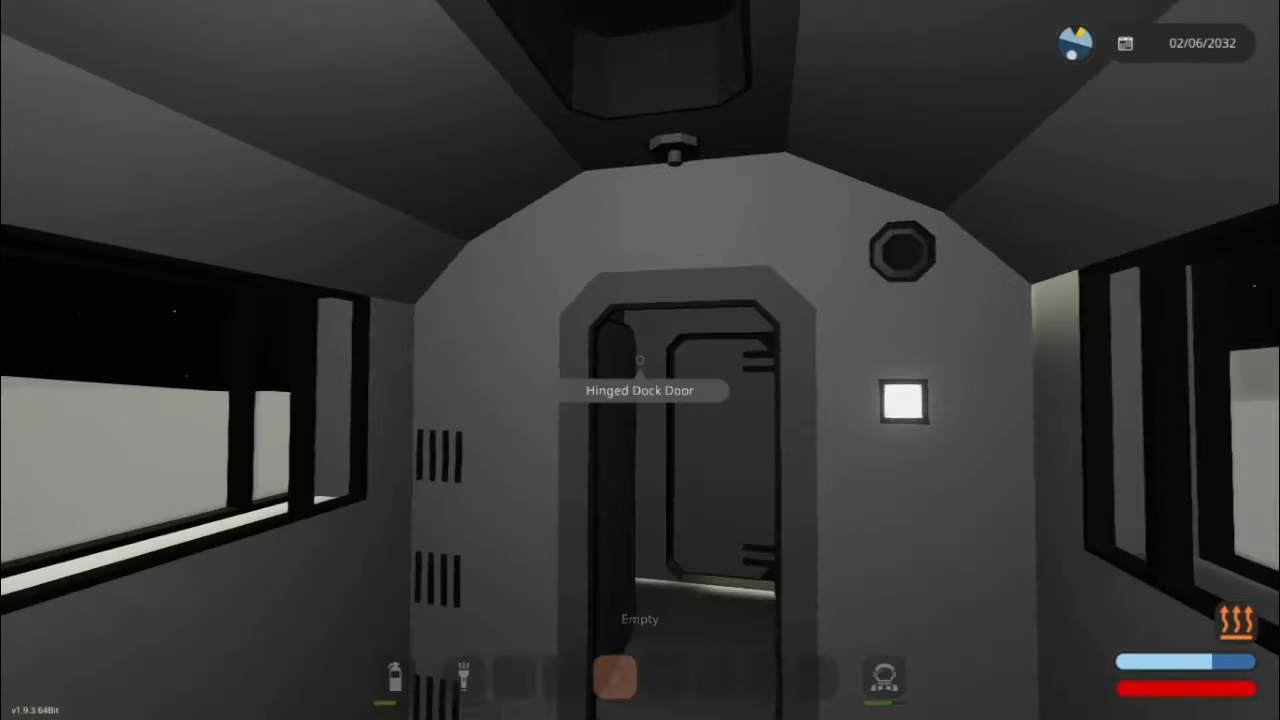
mouse_move(640, 360)
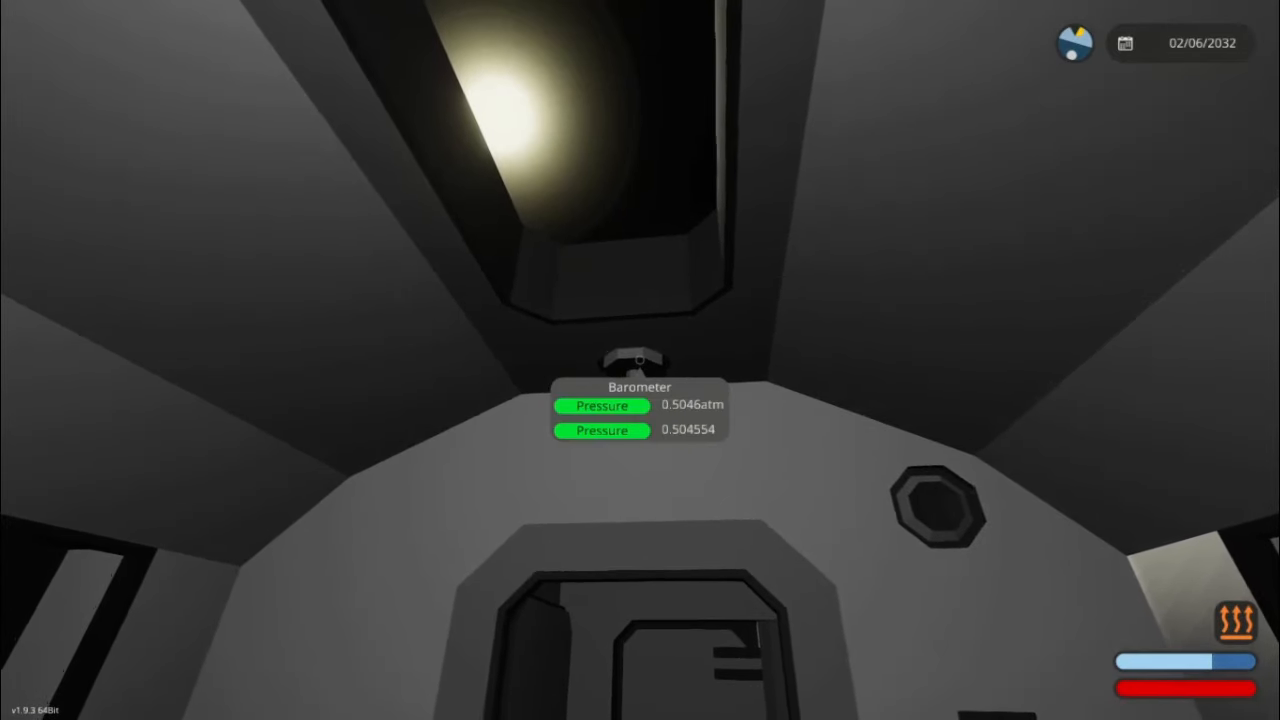
mouse_move(640, 360)
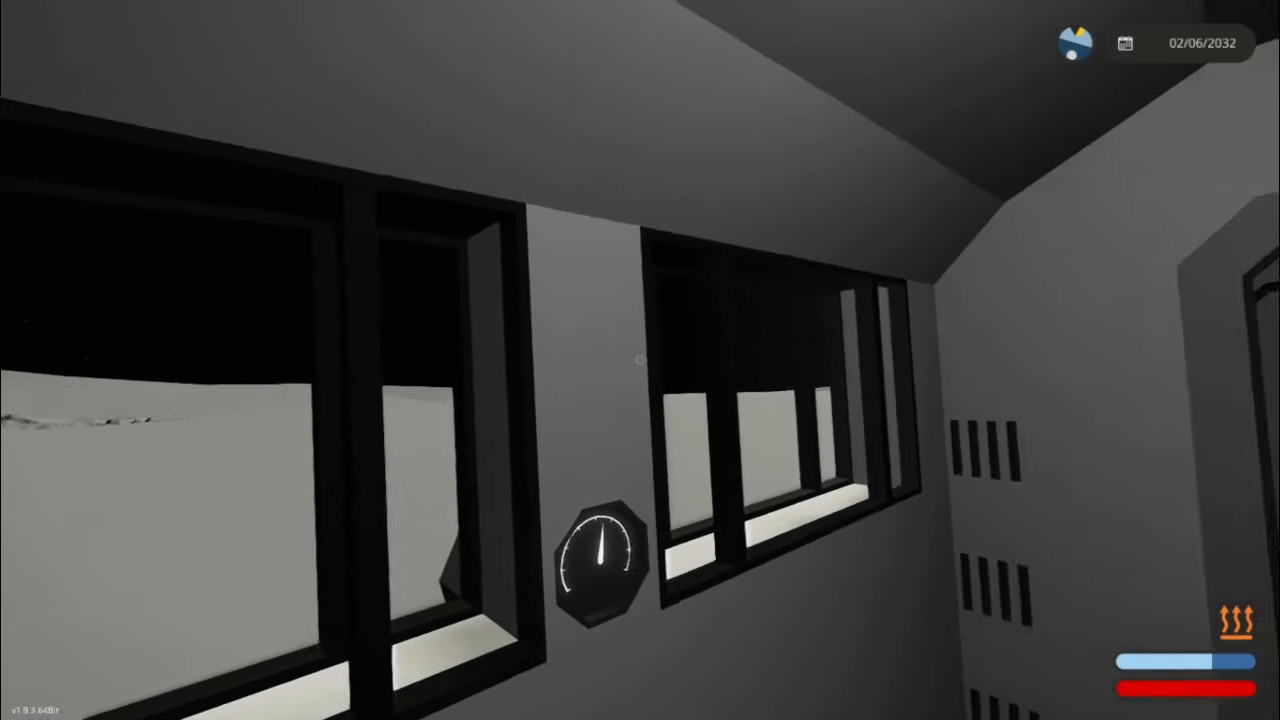
mouse_move(640, 360)
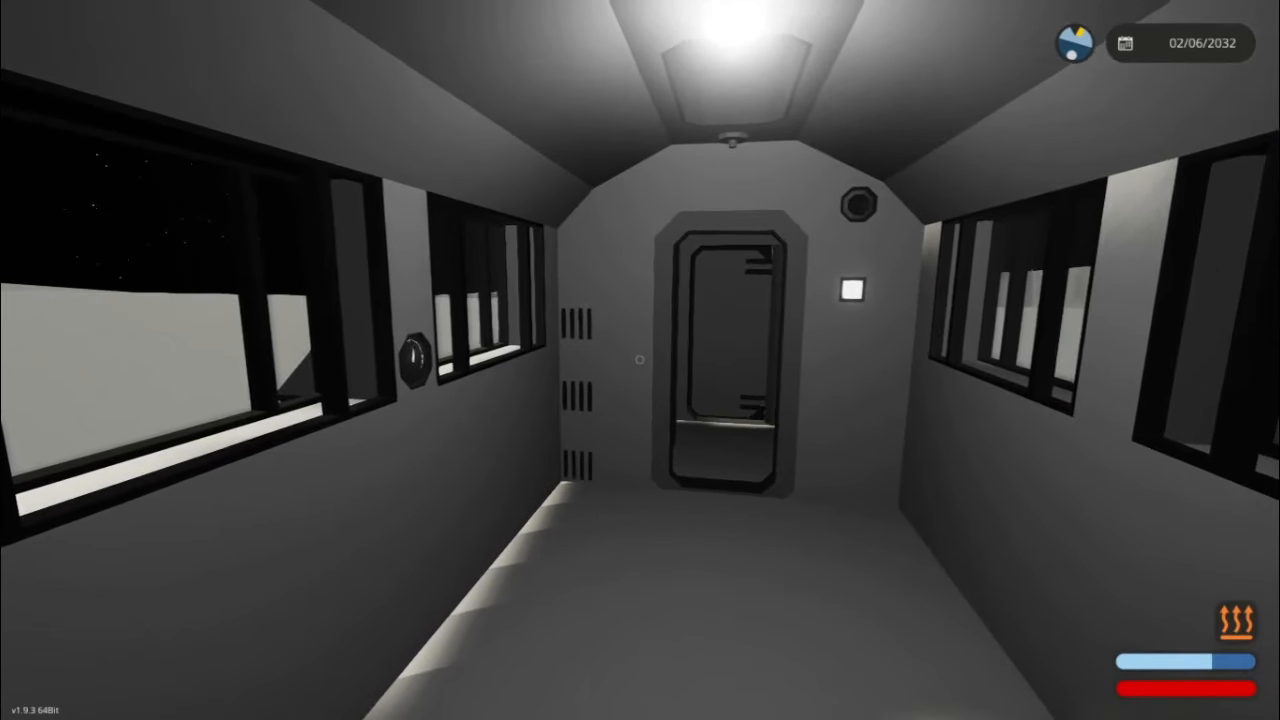
mouse_move(640, 360)
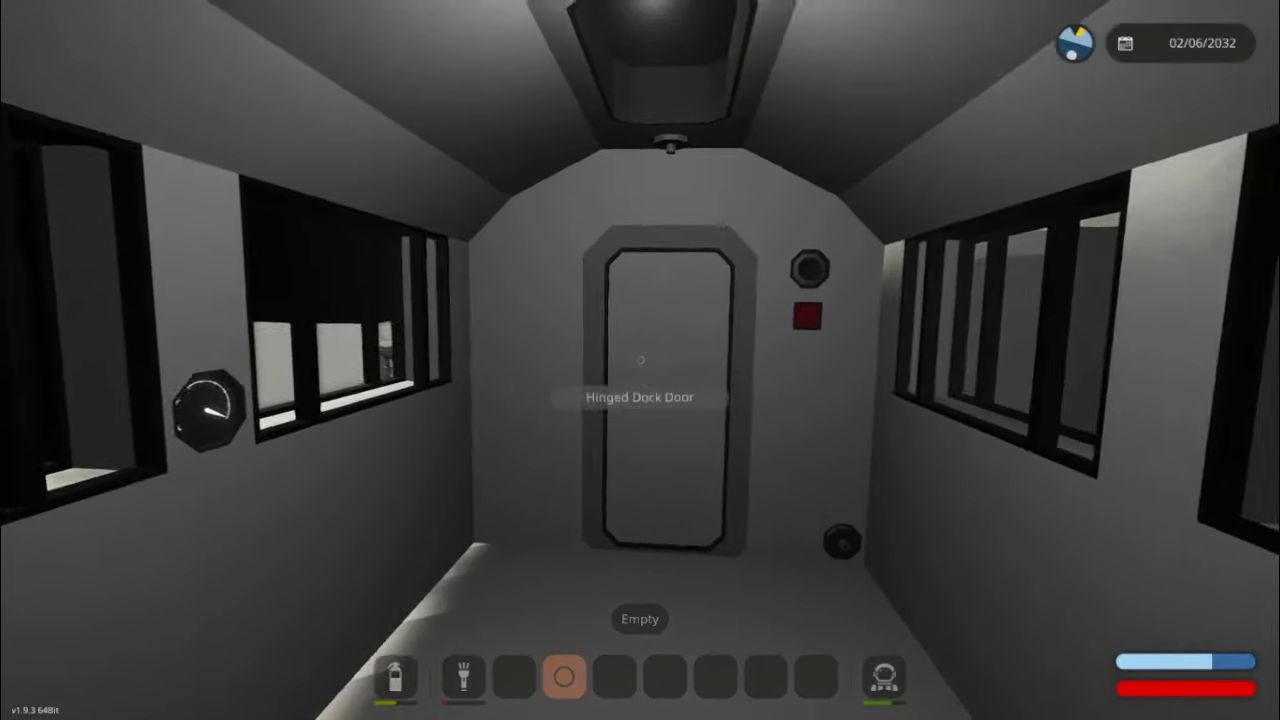
mouse_move(400, 360)
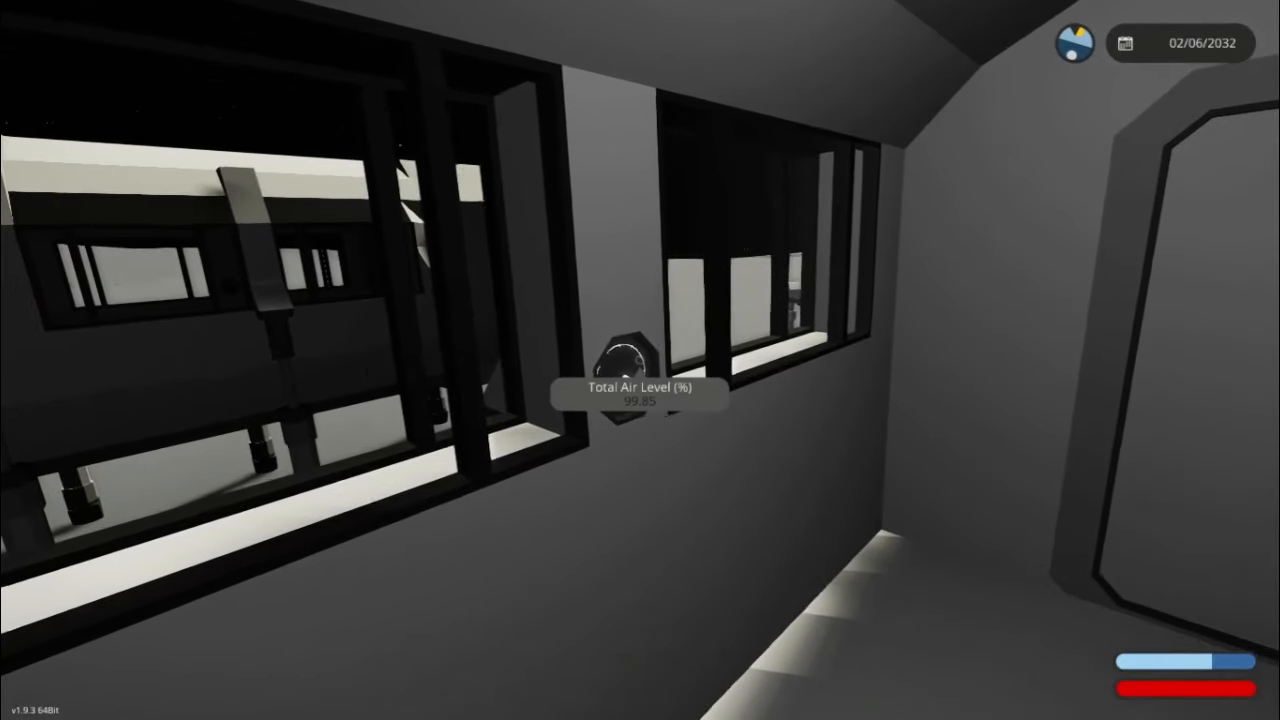
mouse_move(640, 360)
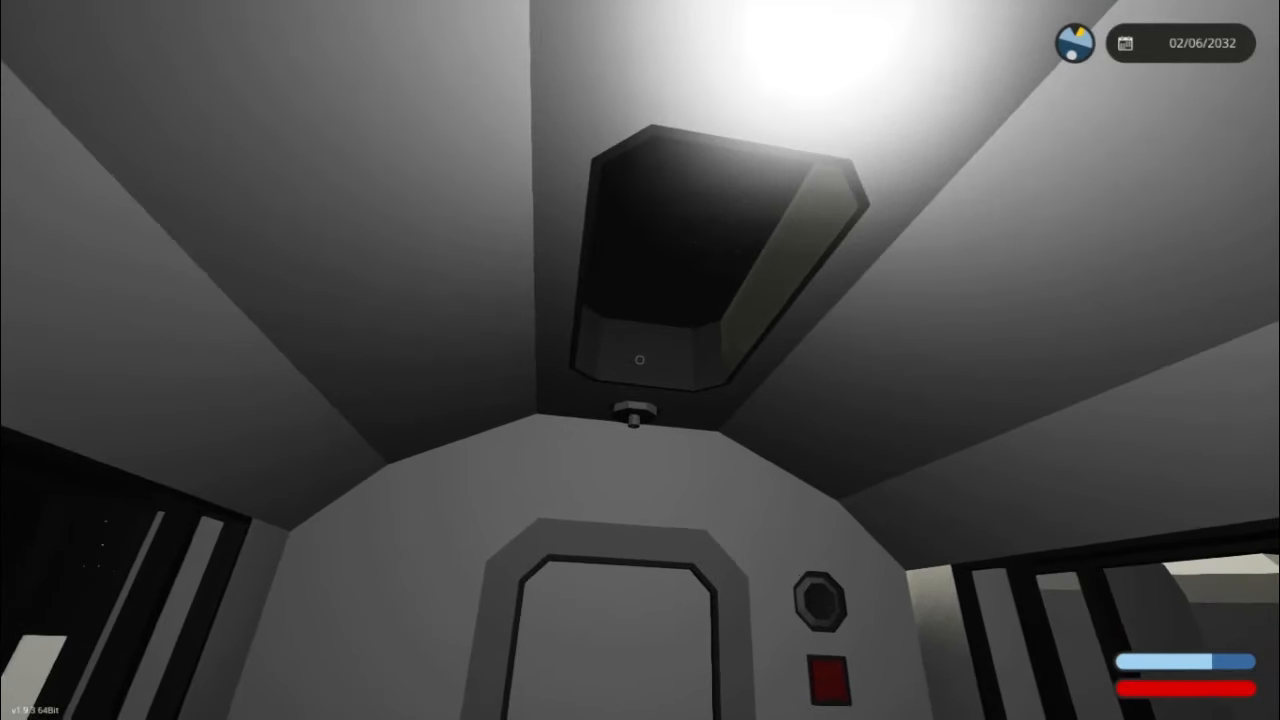
mouse_move(640, 360)
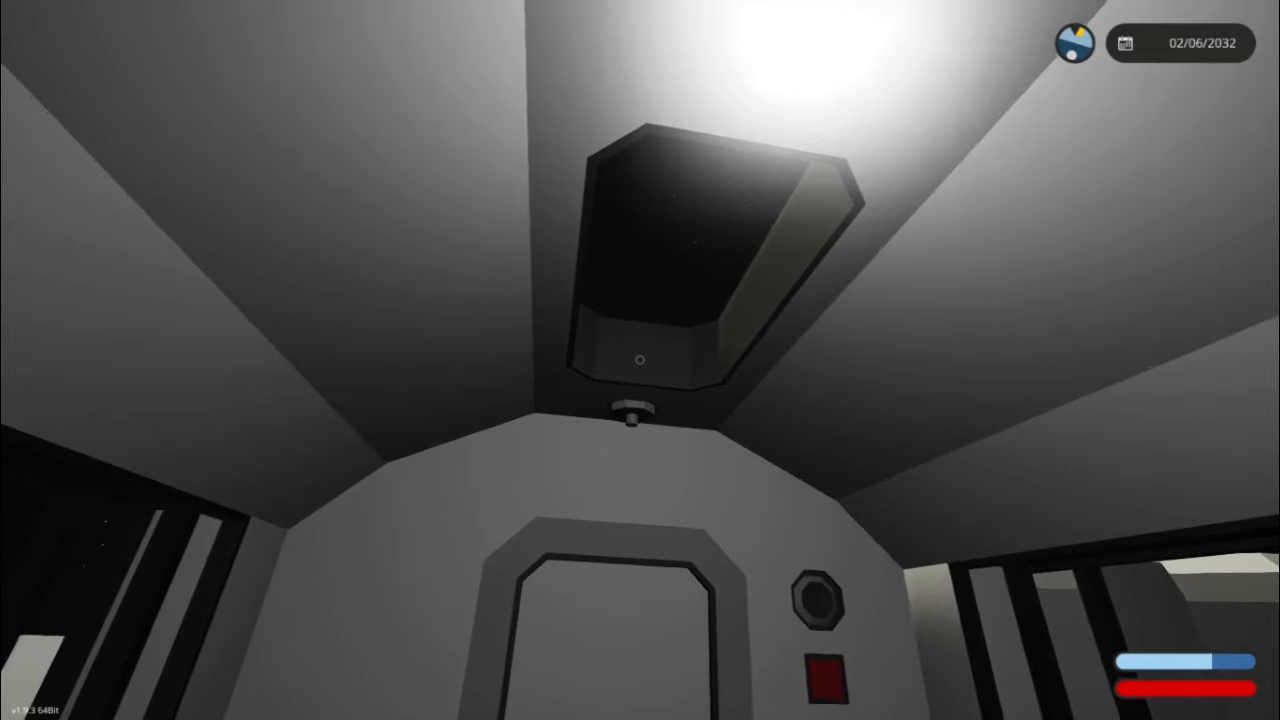
mouse_move(640, 360)
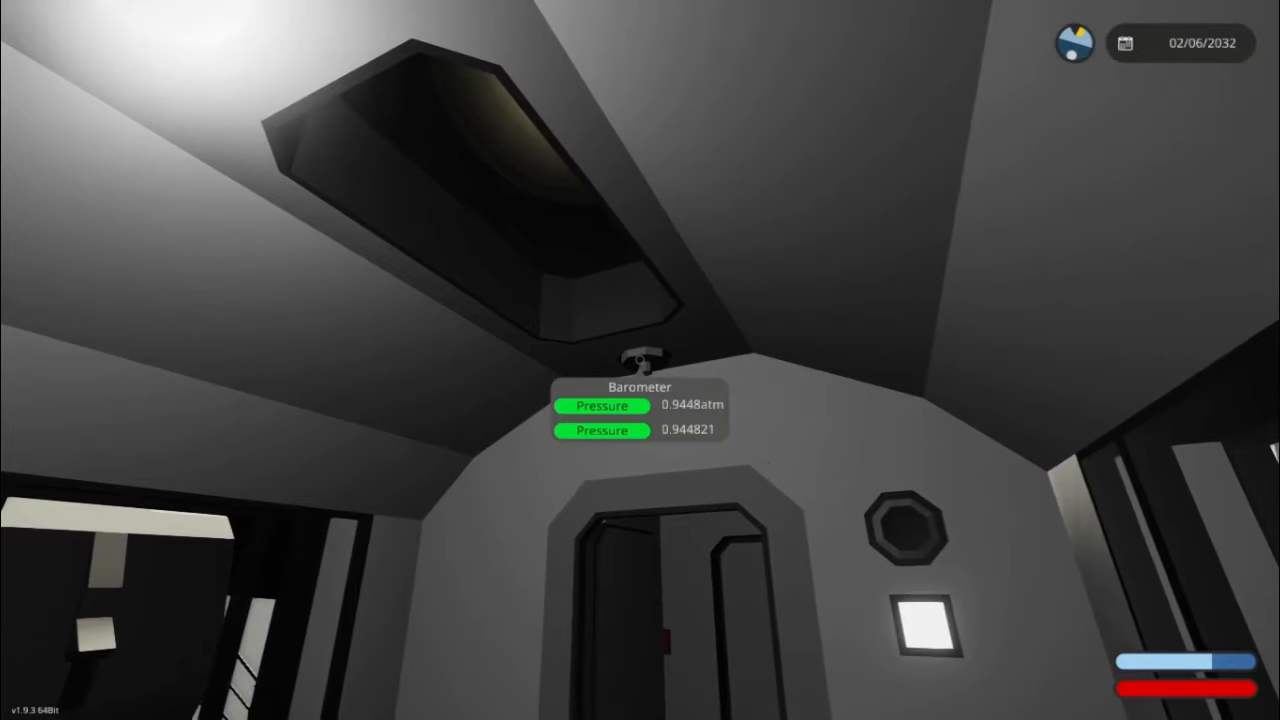
mouse_move(640, 360)
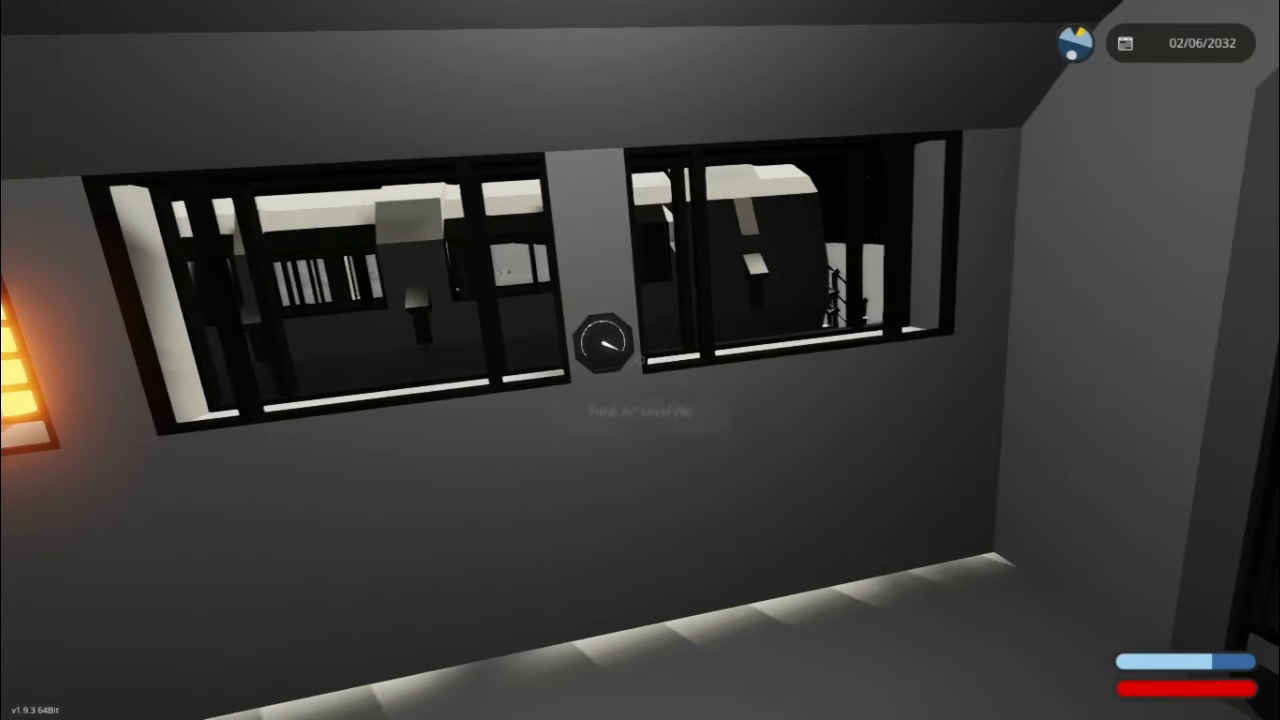
mouse_move(640, 360)
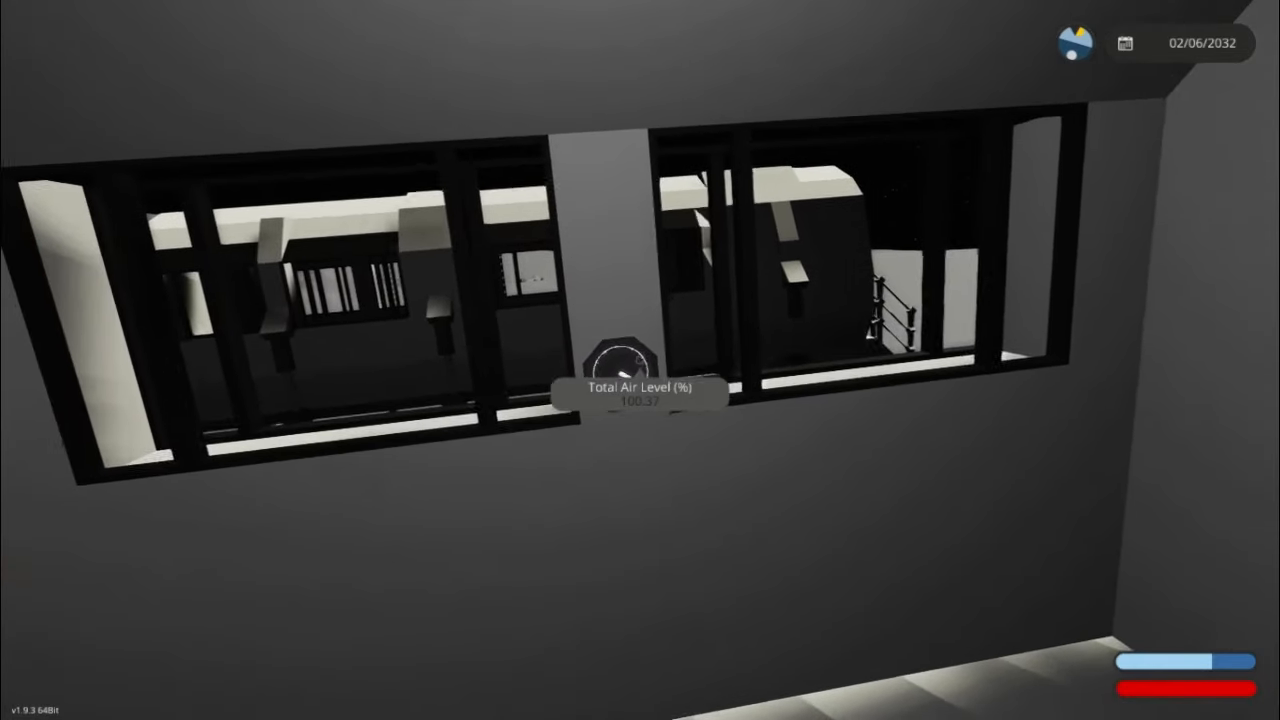
mouse_move(640, 360)
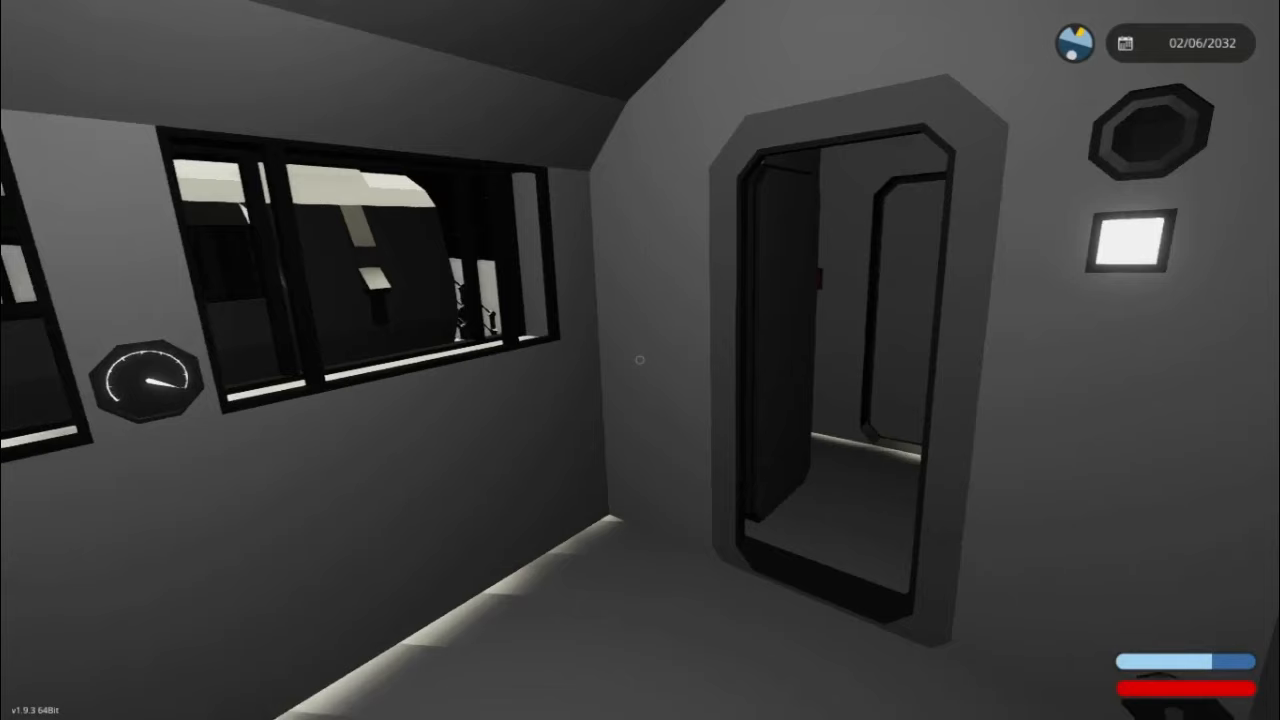
mouse_move(640, 360)
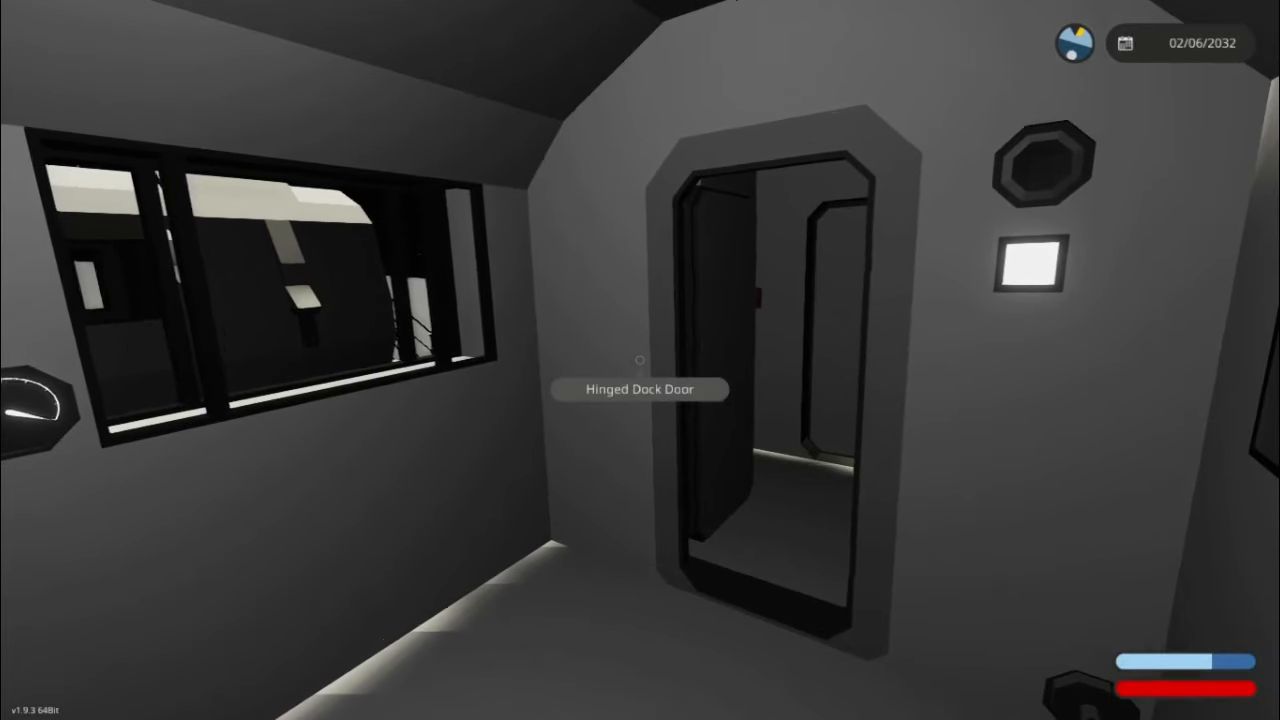
mouse_move(640, 360)
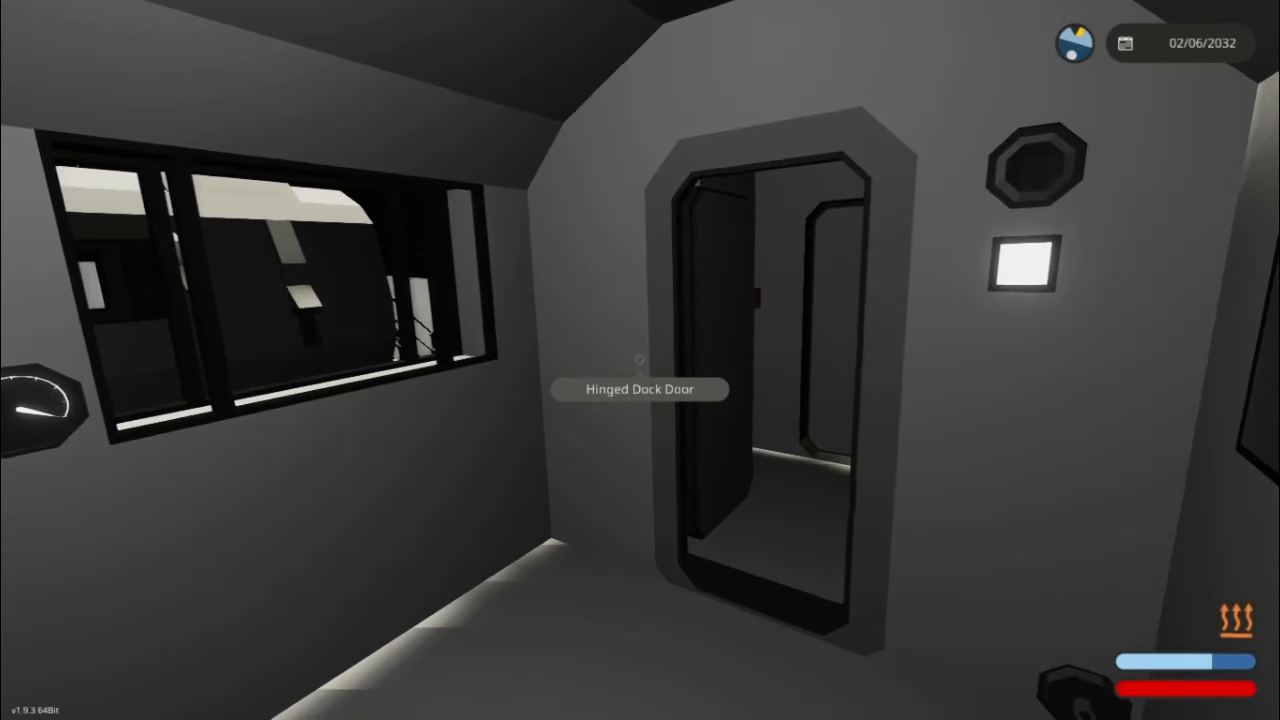
mouse_move(640, 360)
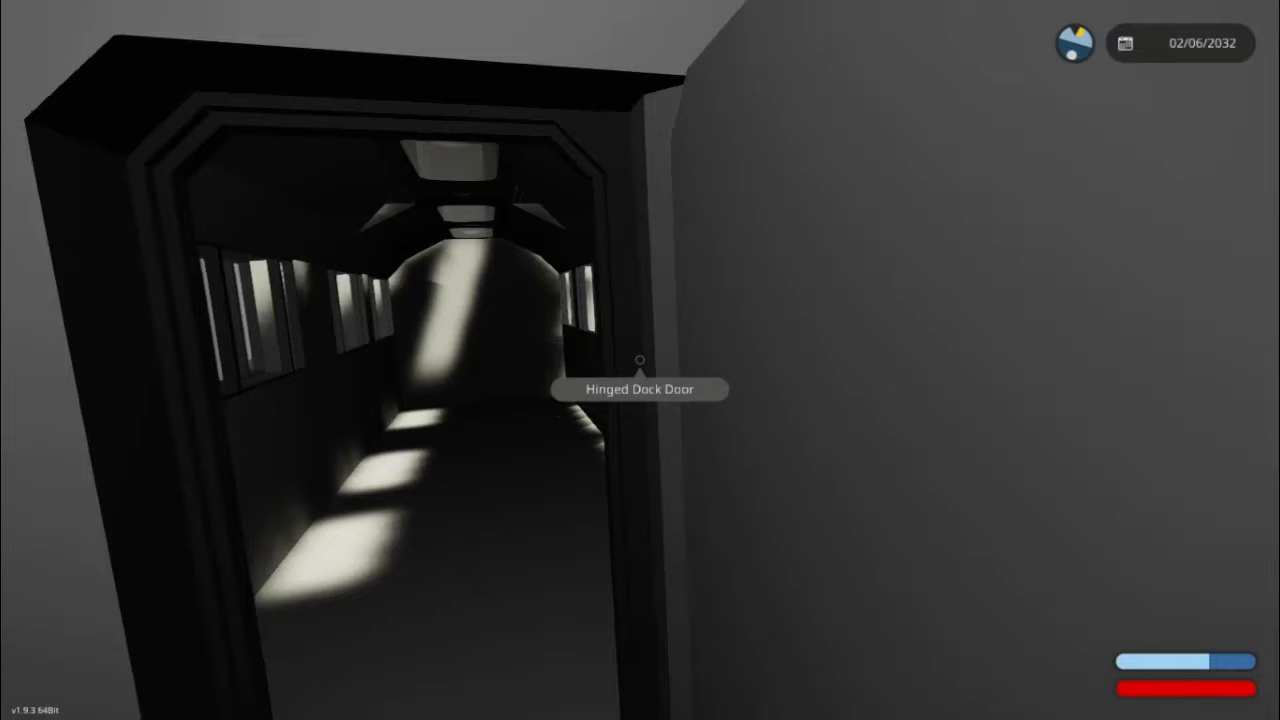
mouse_move(640, 360)
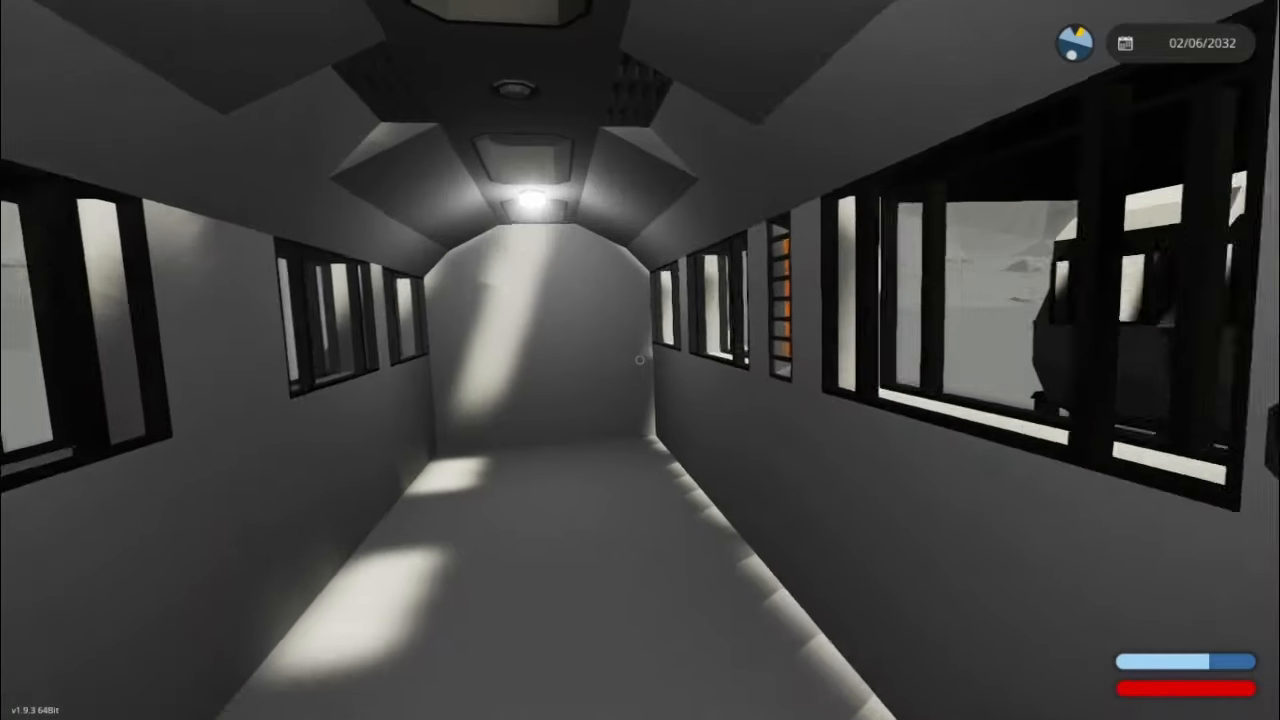
mouse_move(640, 360)
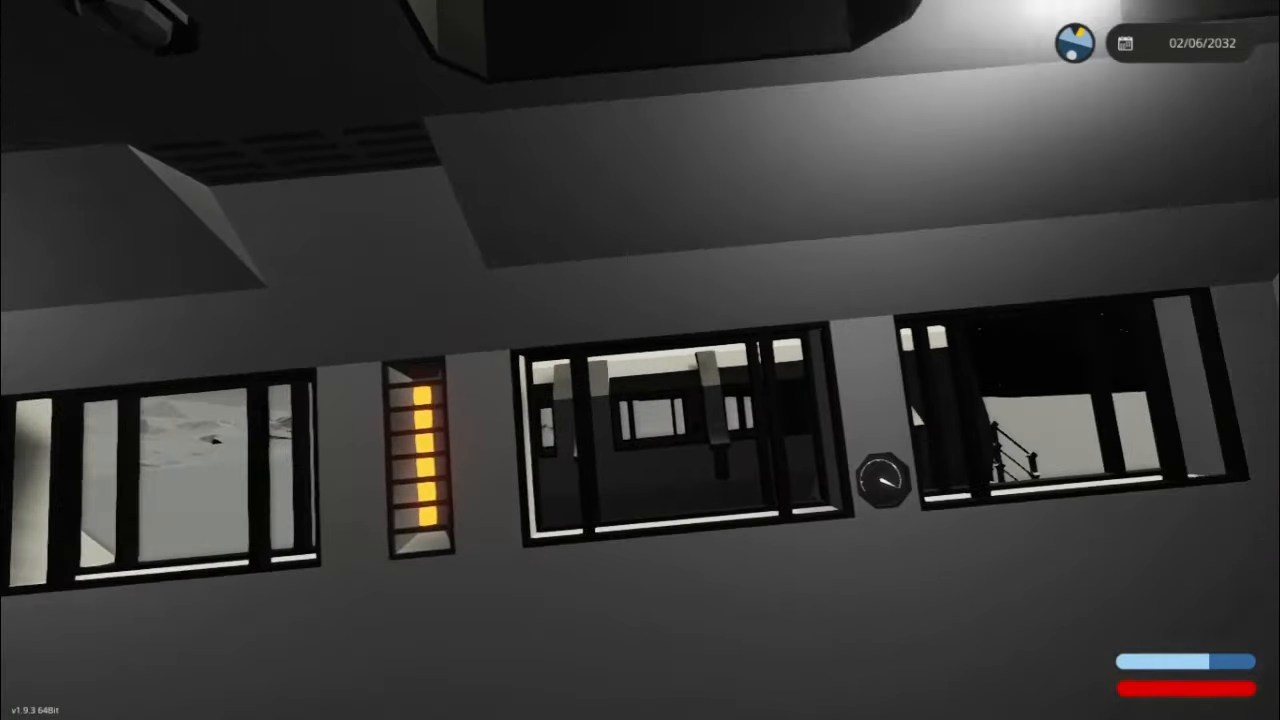
mouse_move(640, 360)
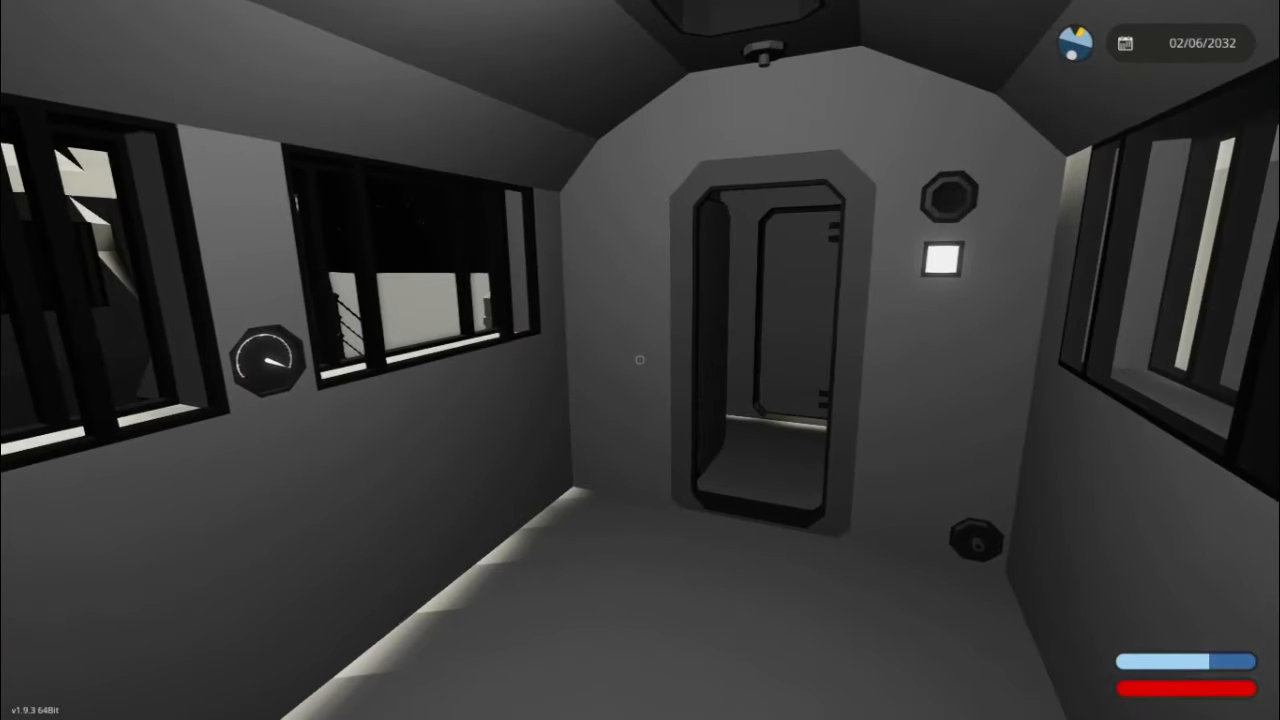
mouse_move(640, 360)
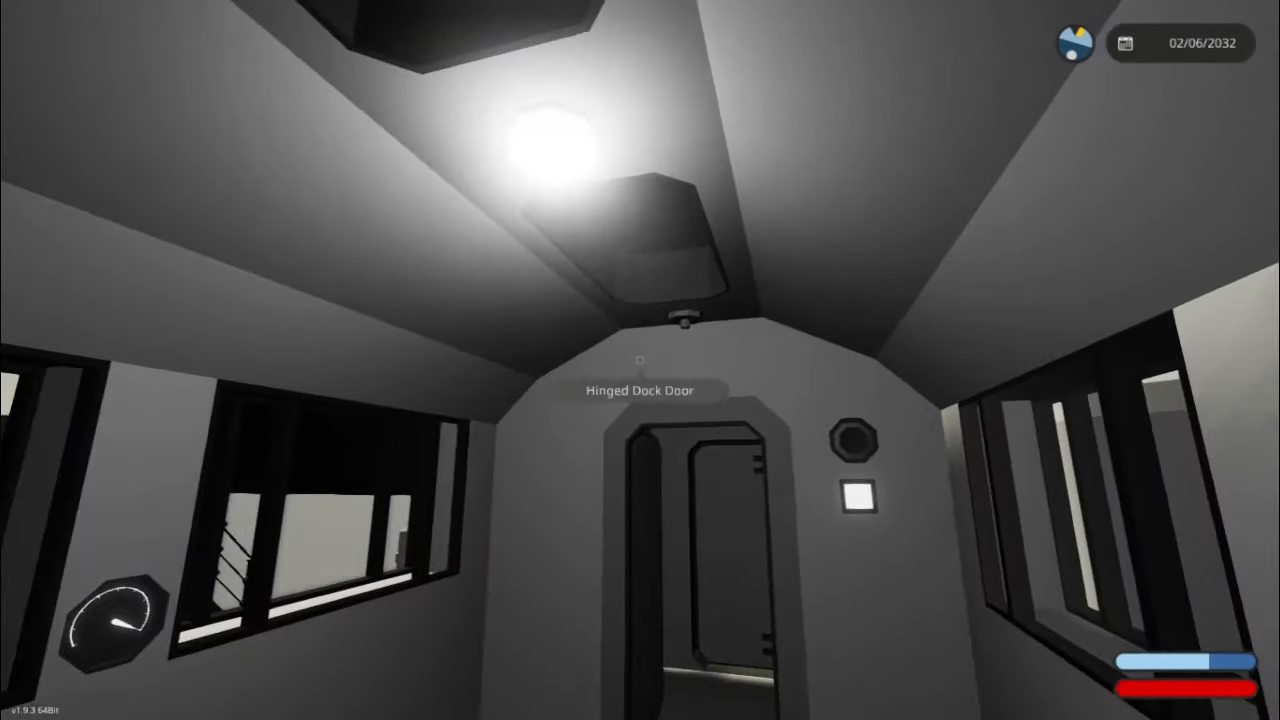
mouse_move(640, 360)
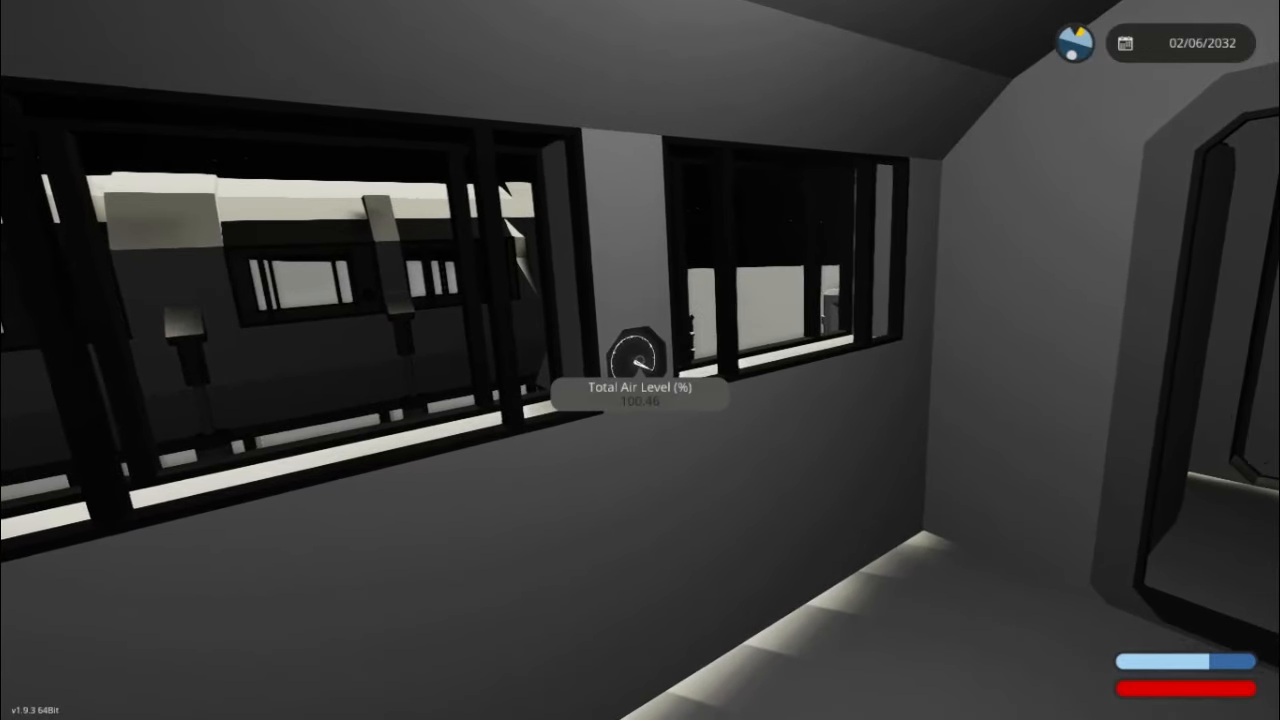
mouse_move(640, 360)
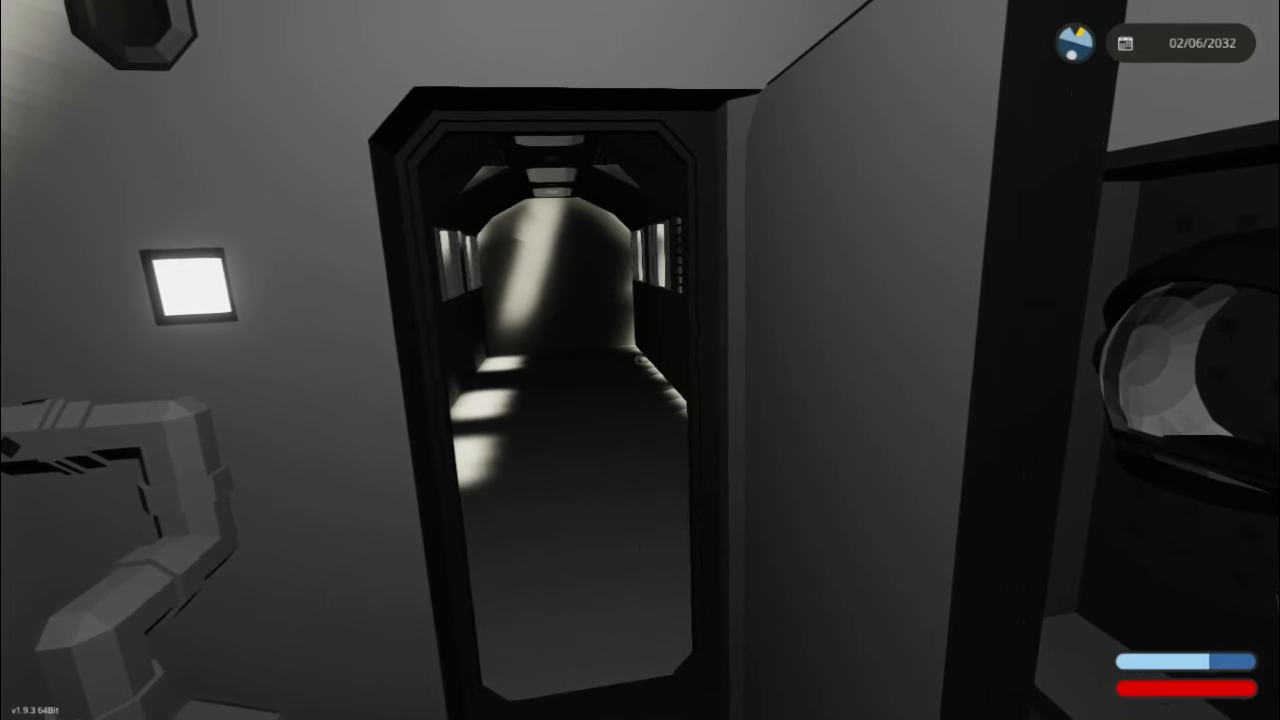
mouse_move(640, 360)
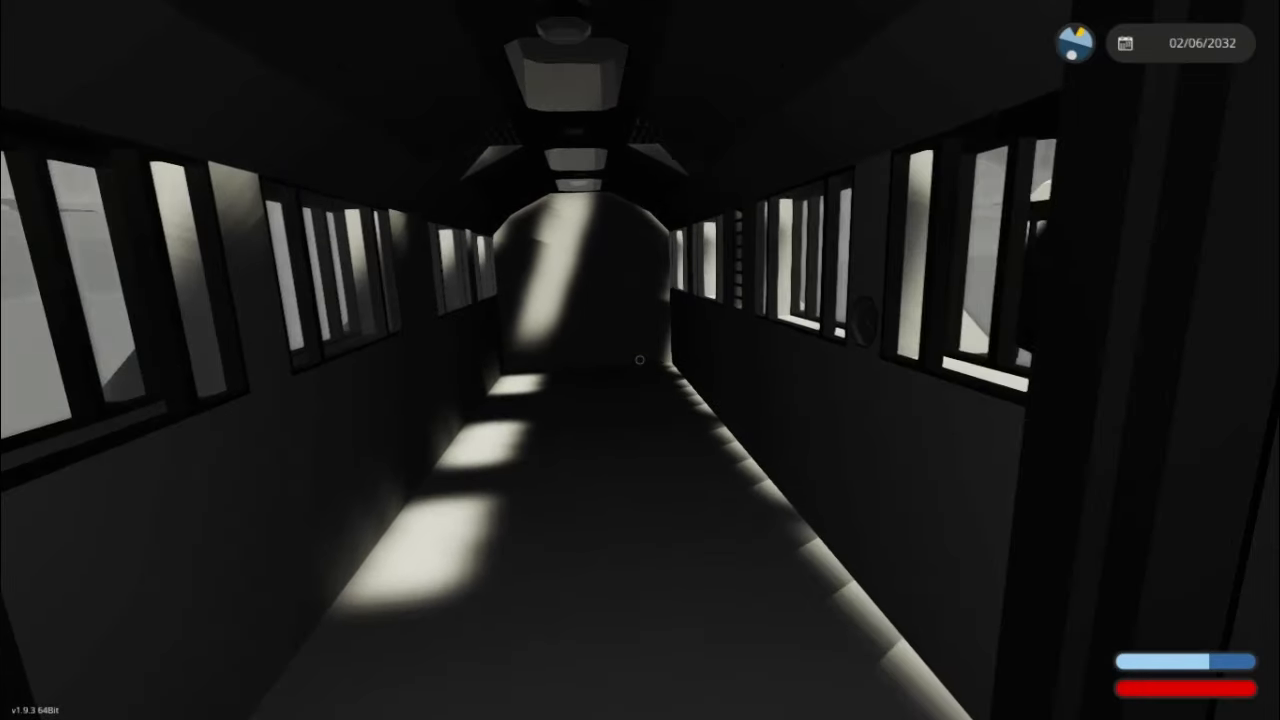
mouse_move(640, 360)
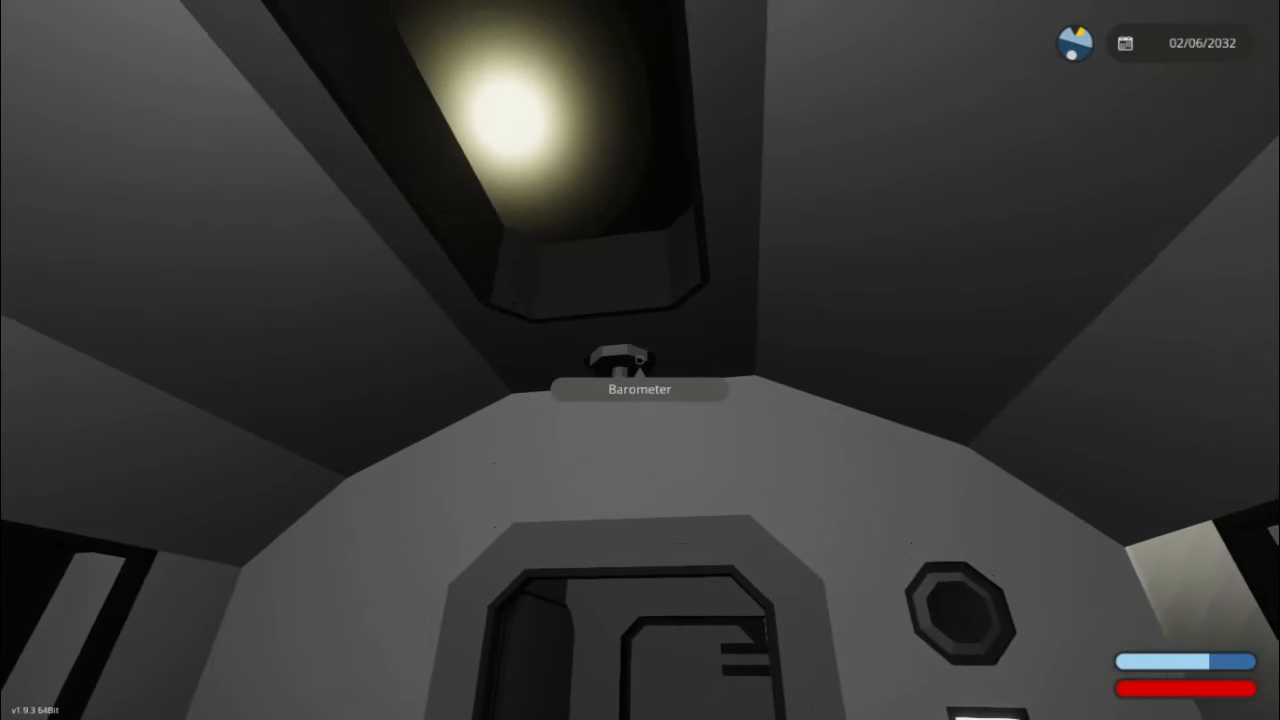
- Head back through the corridor toward the airlock barometer, ending at a closed exterior door
click(617, 360)
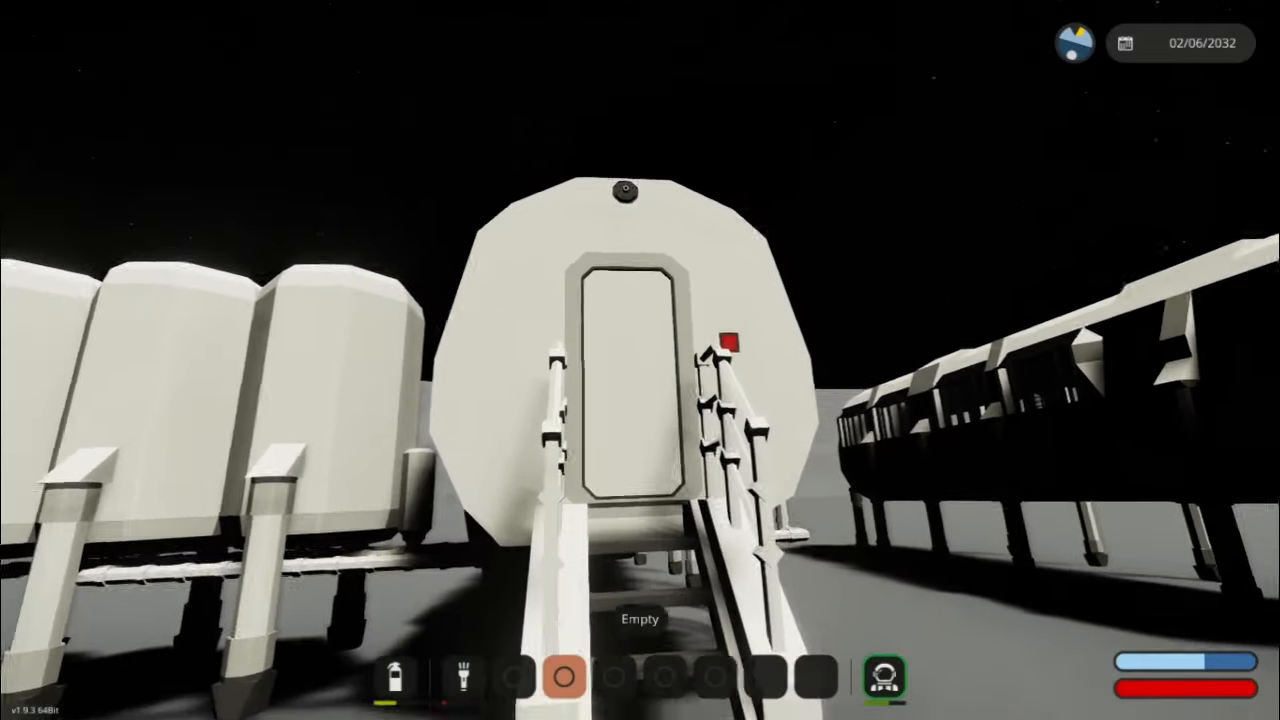
mouse_move(640, 360)
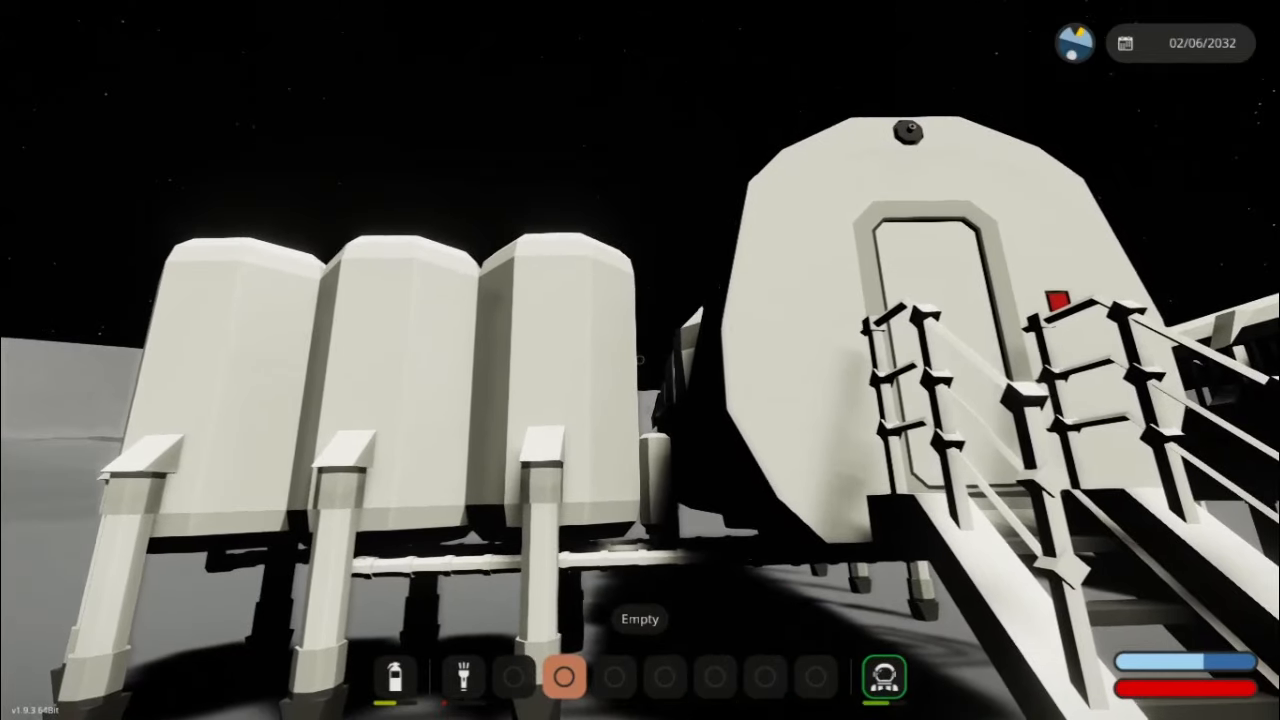
mouse_move(640, 360)
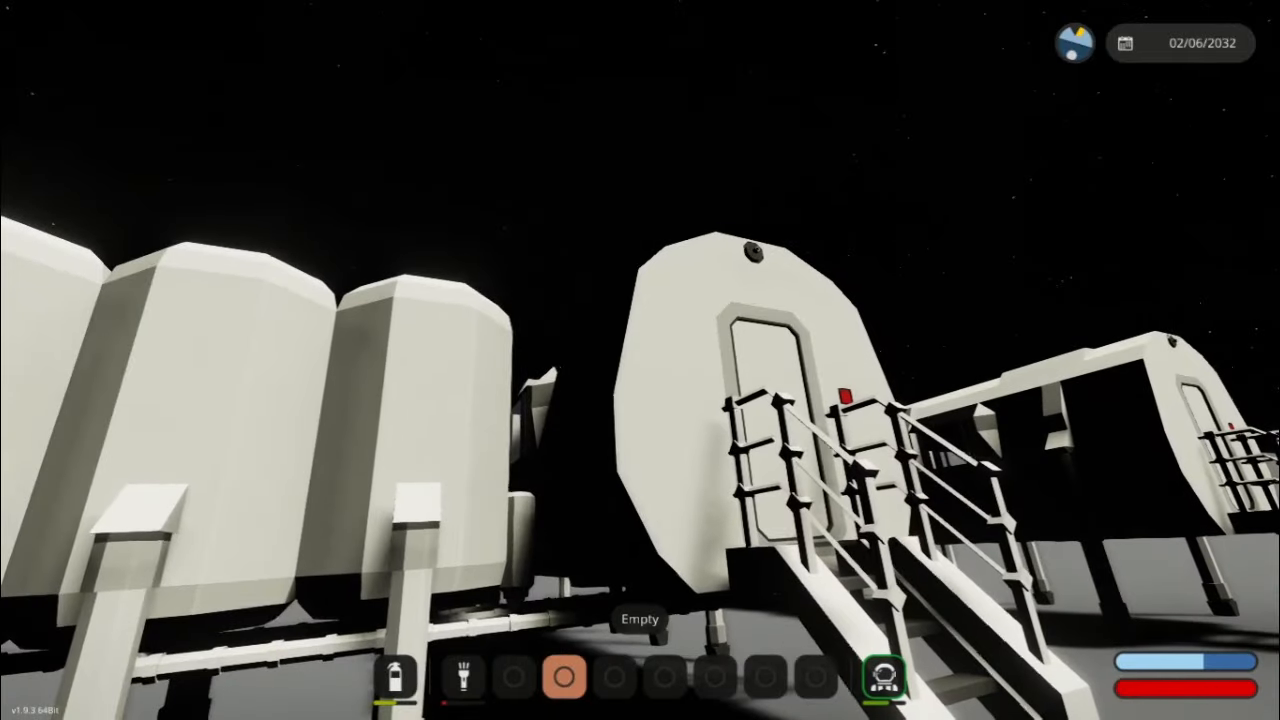
mouse_move(640, 360)
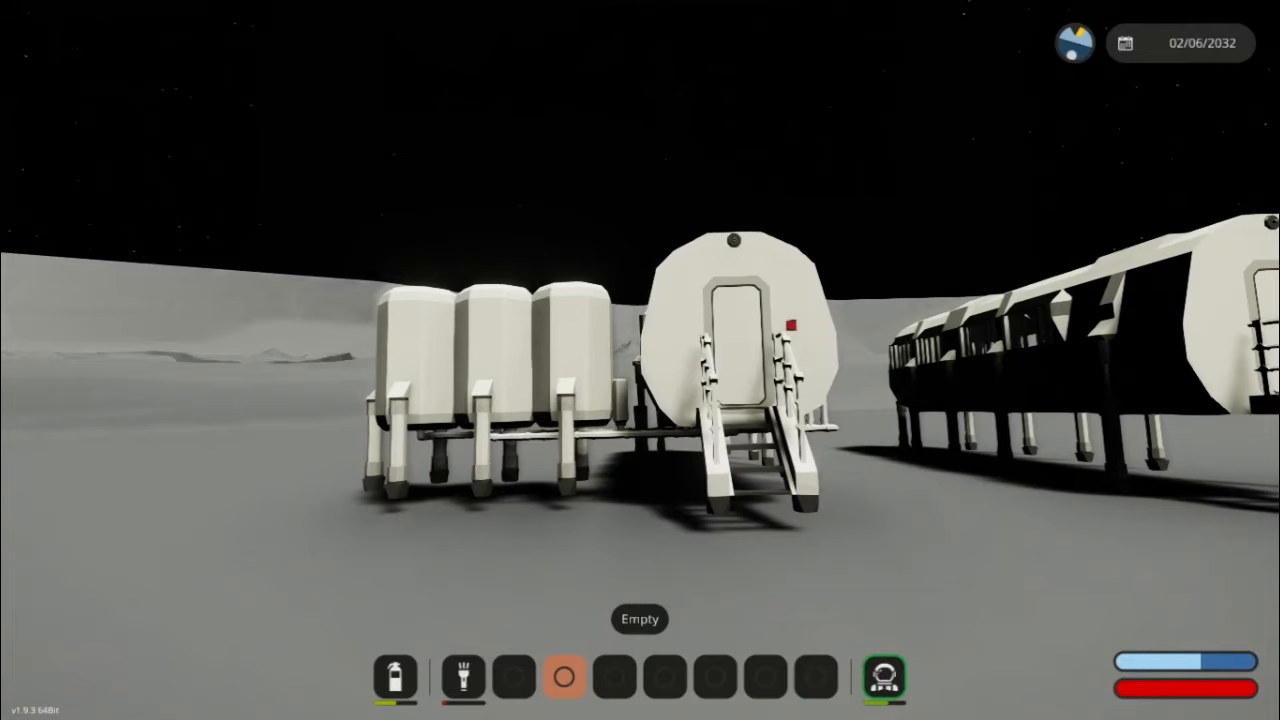
mouse_move(640, 360)
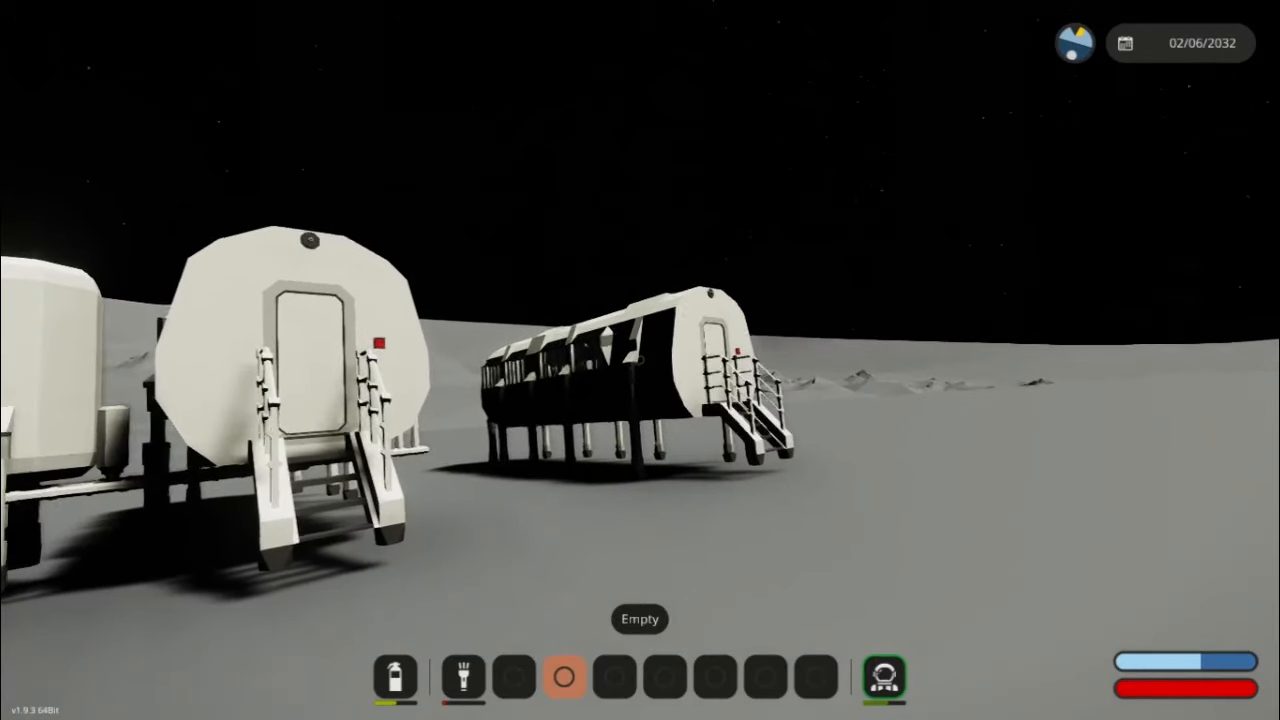